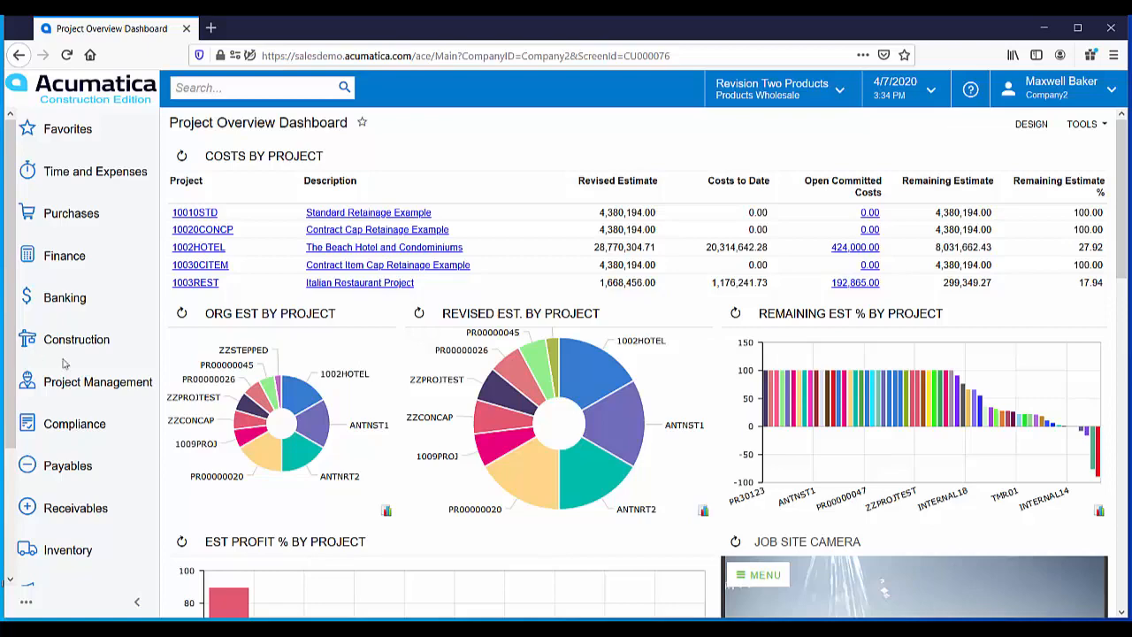
Expand the Purchases menu from the left navigation pane
click(71, 212)
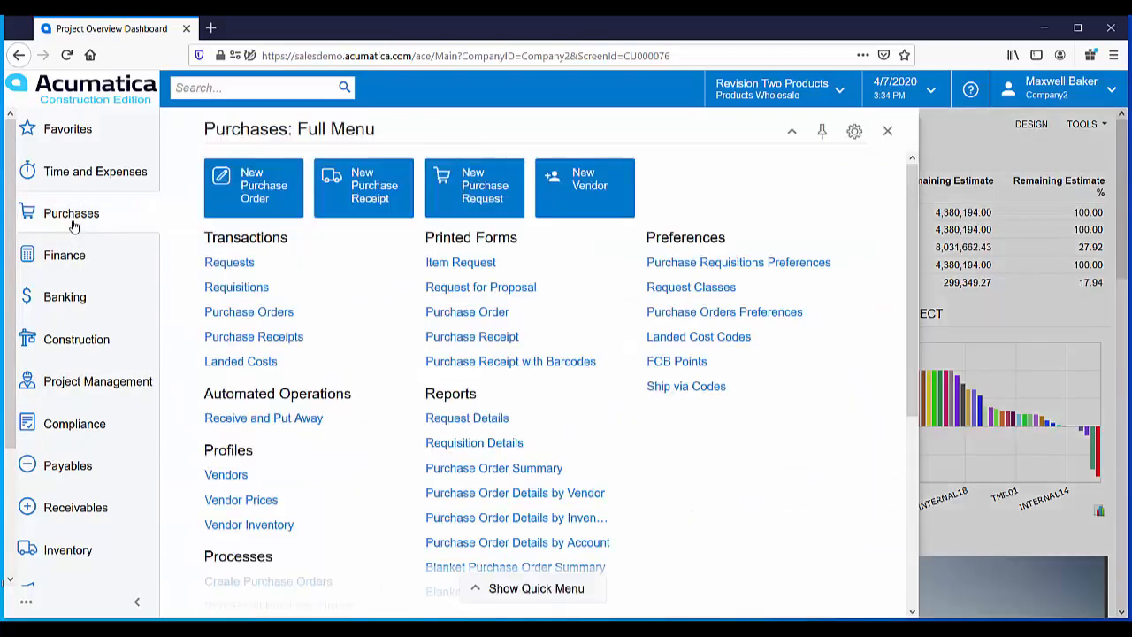
Bring up Purchase Orders and review PO001137 from Alcon Lighting with its three lines
click(248, 312)
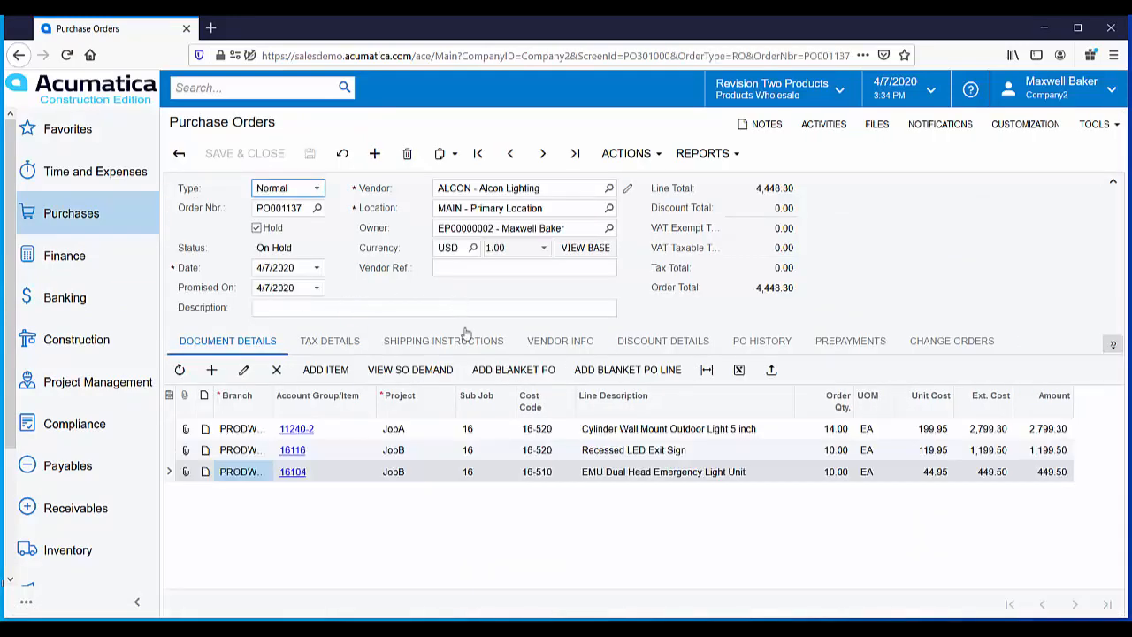
mouse_move(651, 435)
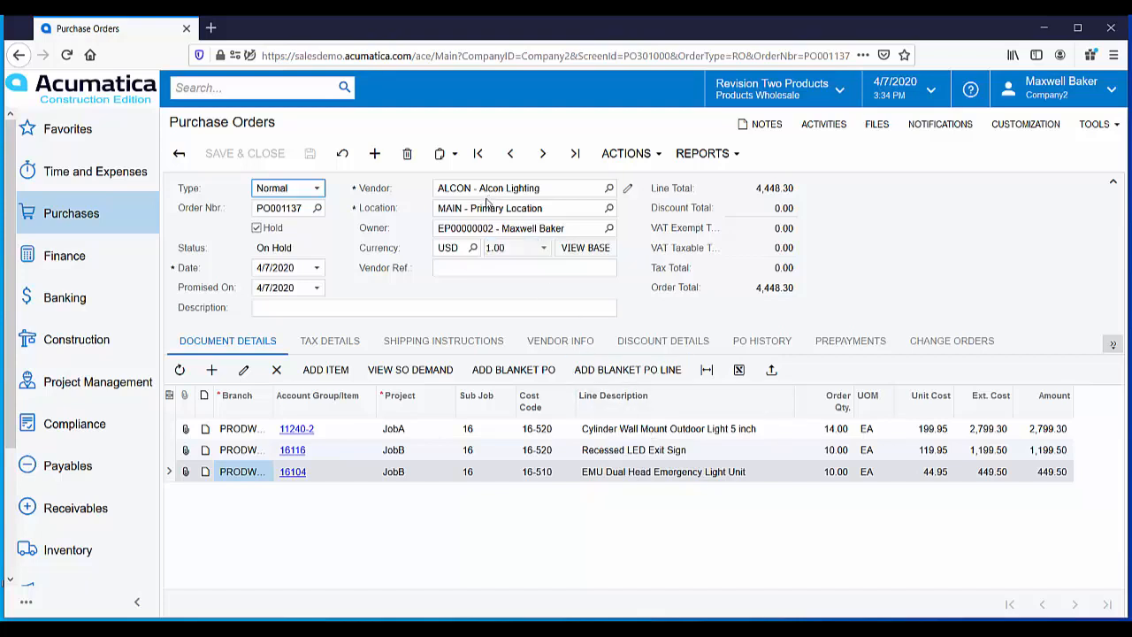
mouse_move(495, 202)
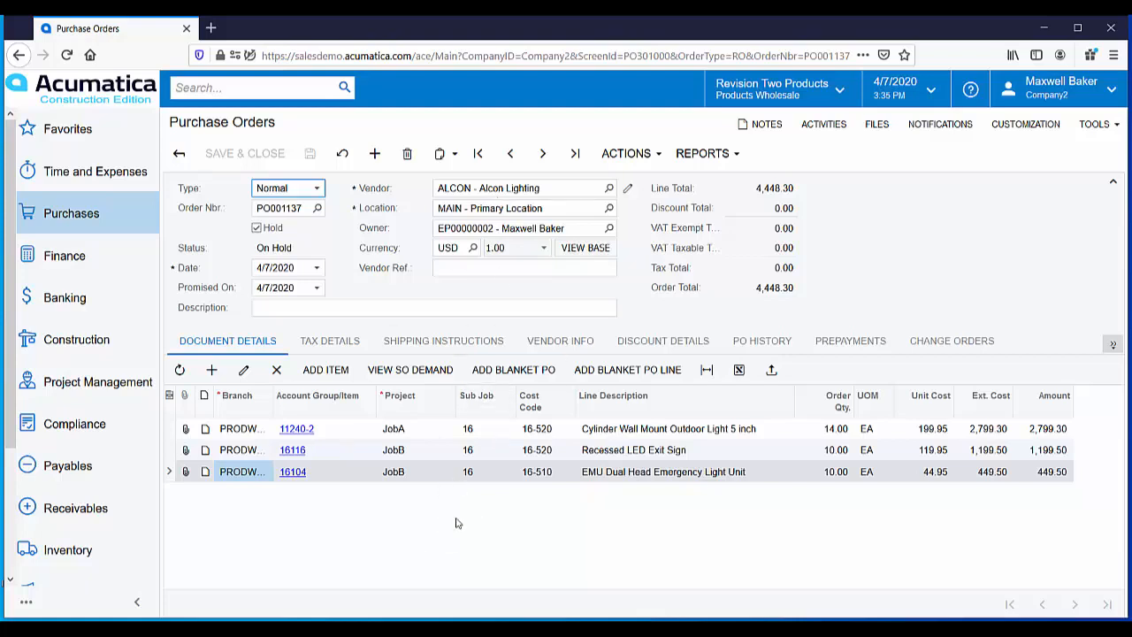
mouse_move(523, 513)
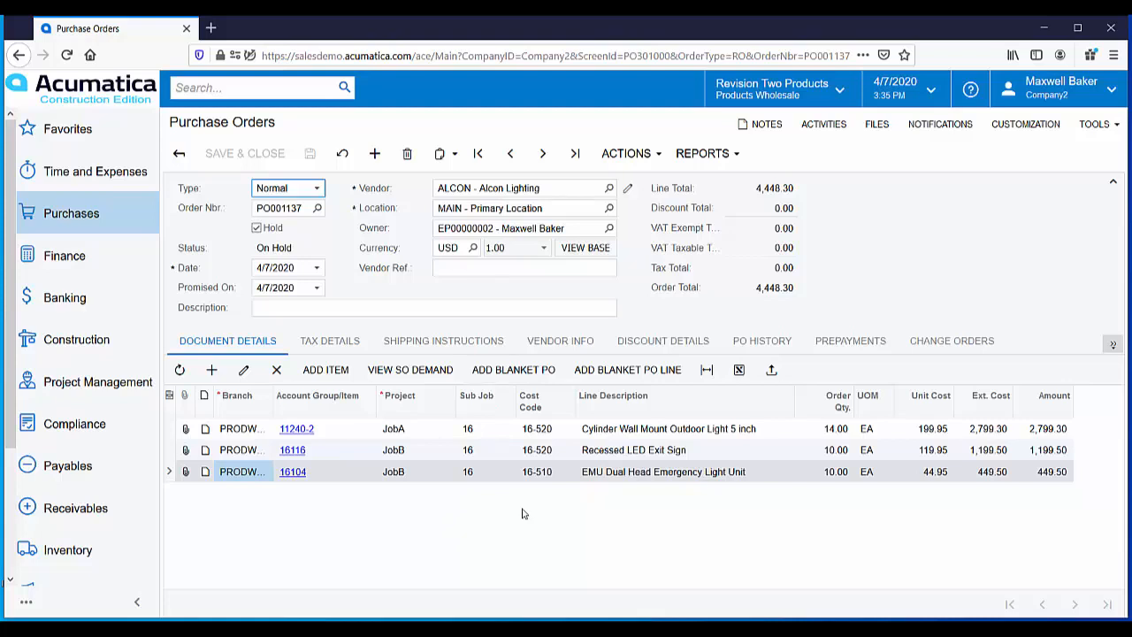
mouse_move(666, 441)
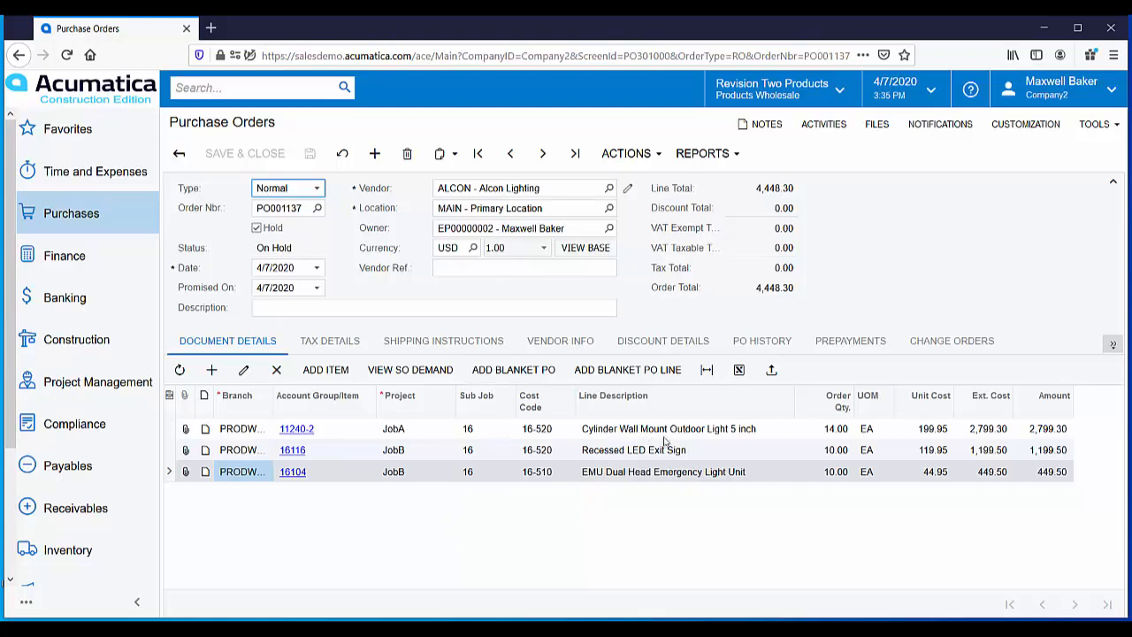
mouse_move(410, 435)
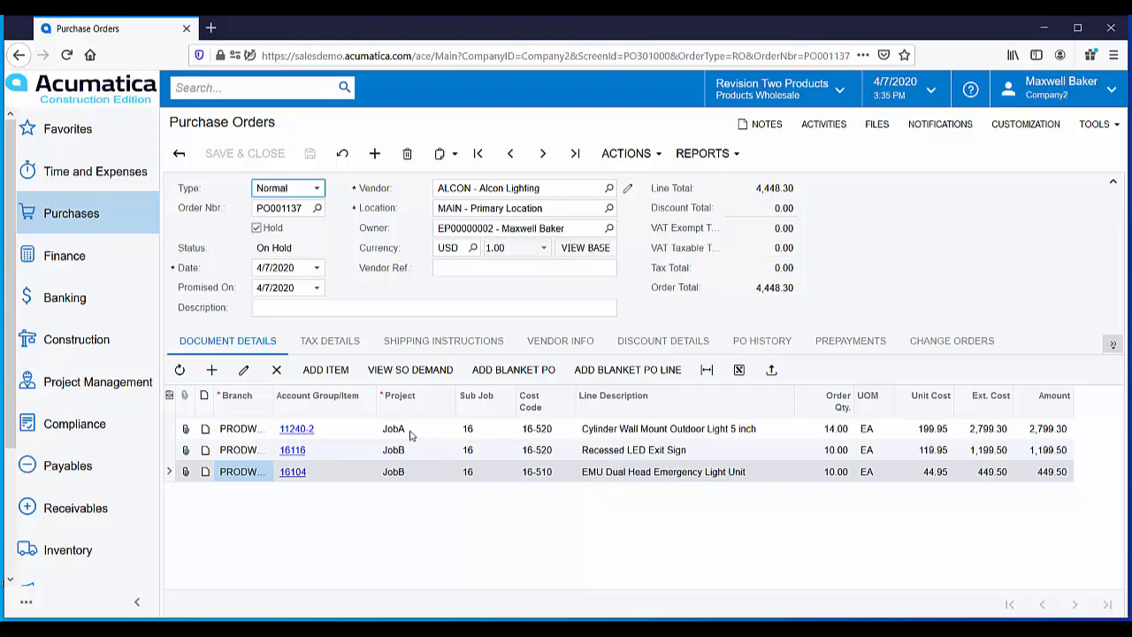
mouse_move(616, 458)
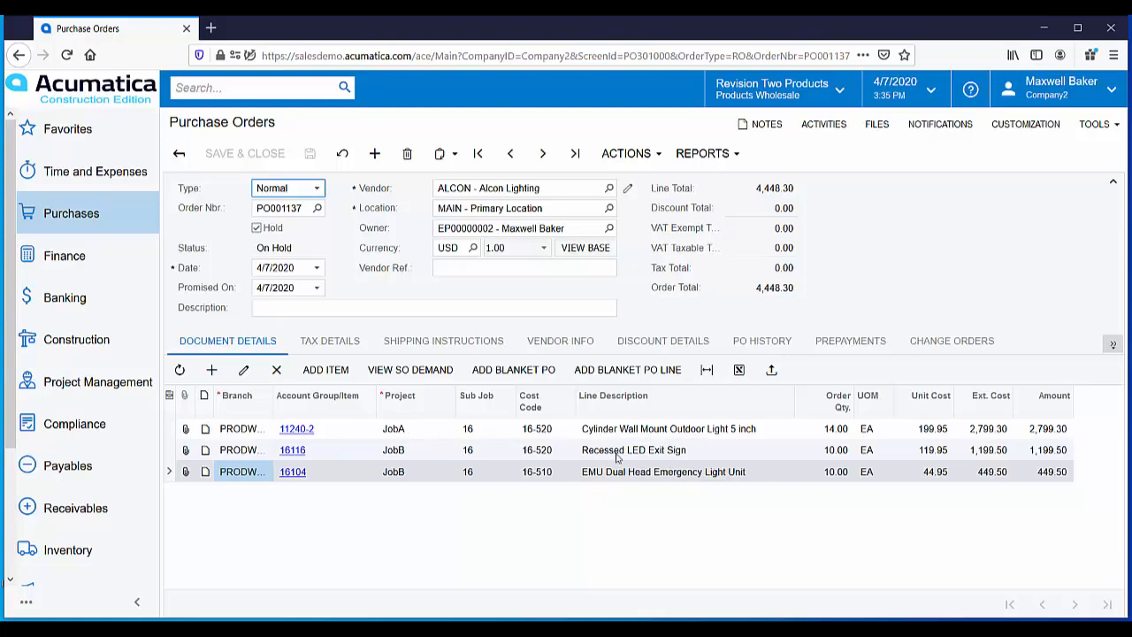
mouse_move(679, 460)
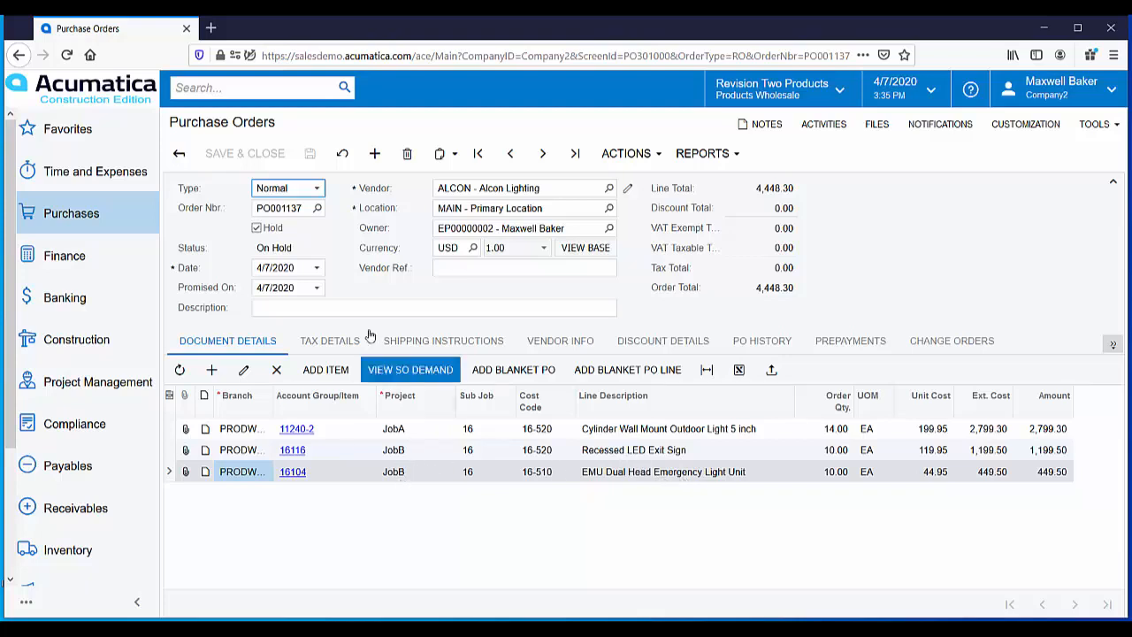
Clear Hold on PO001137 and save it as Open, then reach its Actions list
click(256, 229)
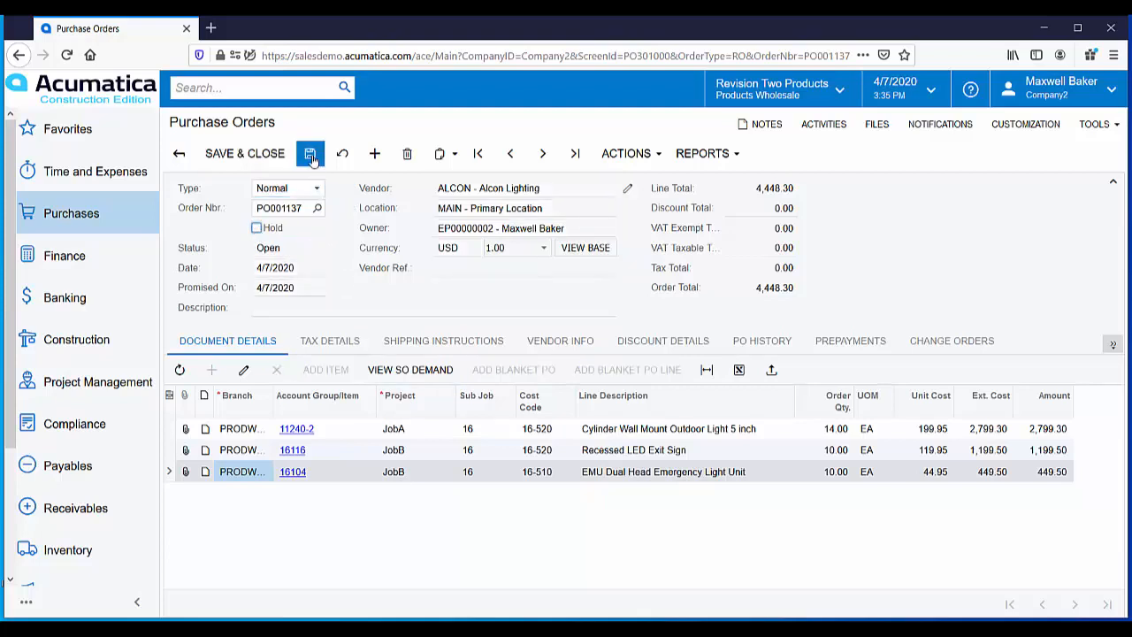
click(311, 152)
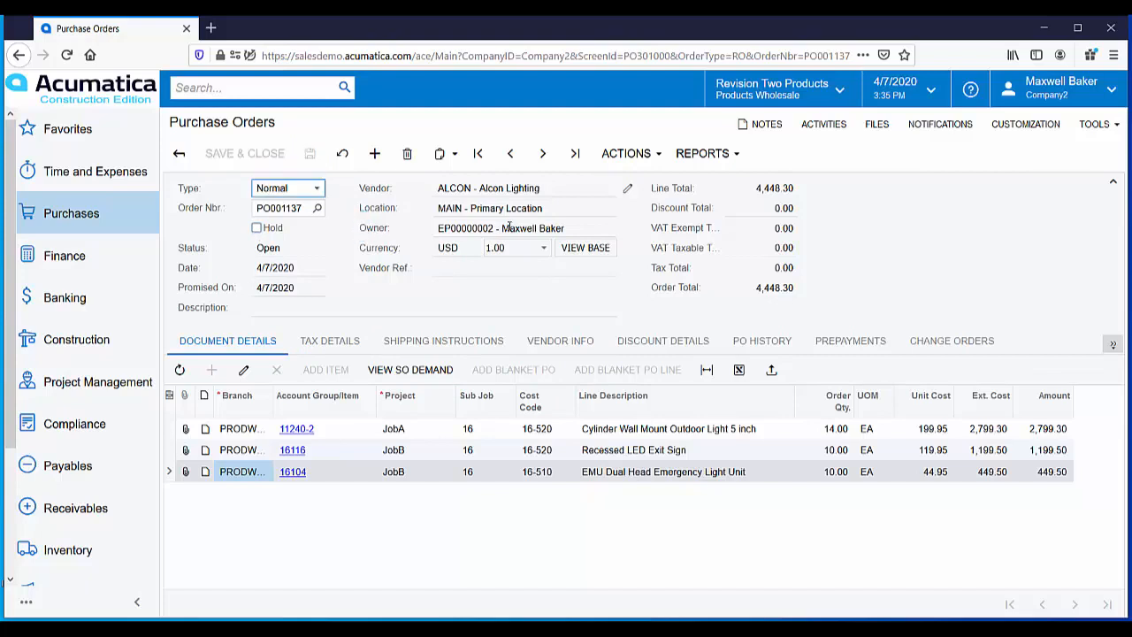
click(628, 152)
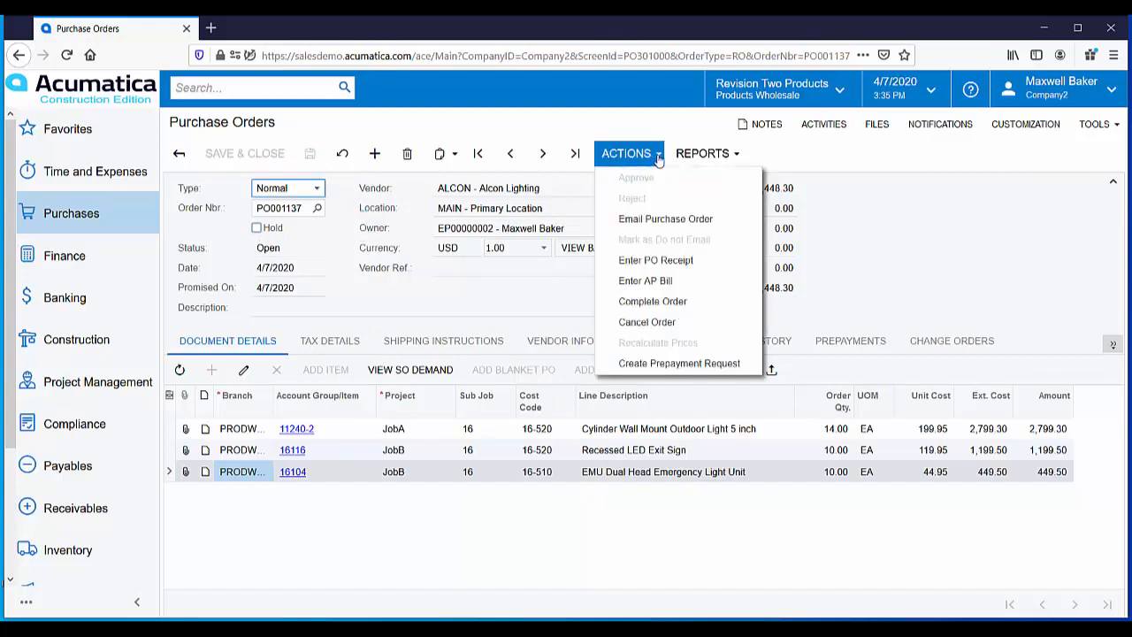
mouse_move(665, 219)
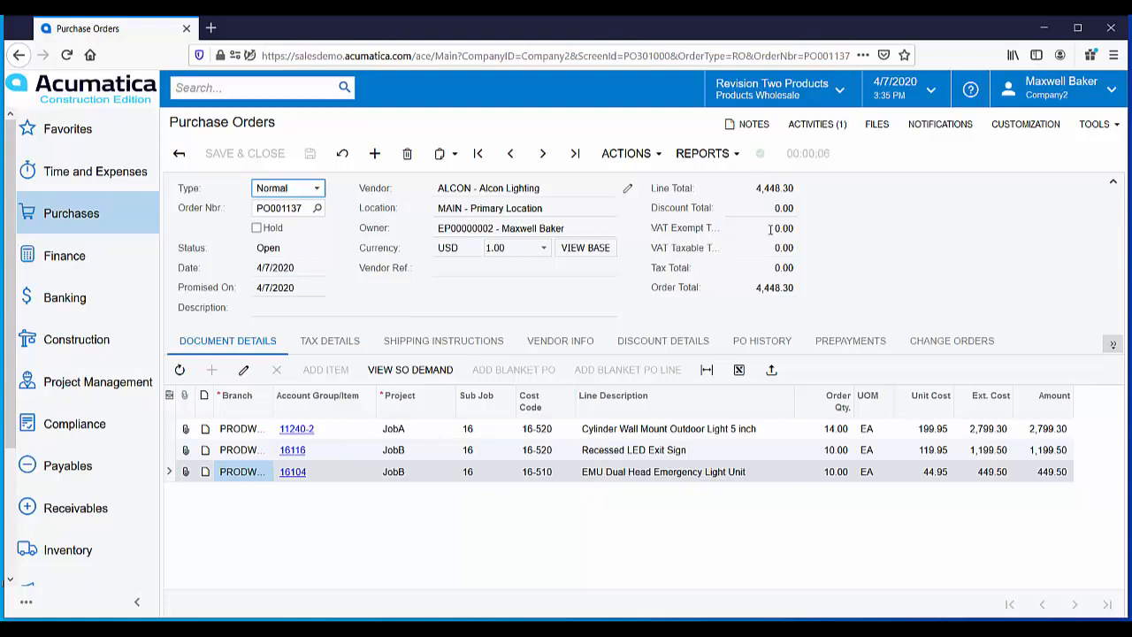
mouse_move(874, 163)
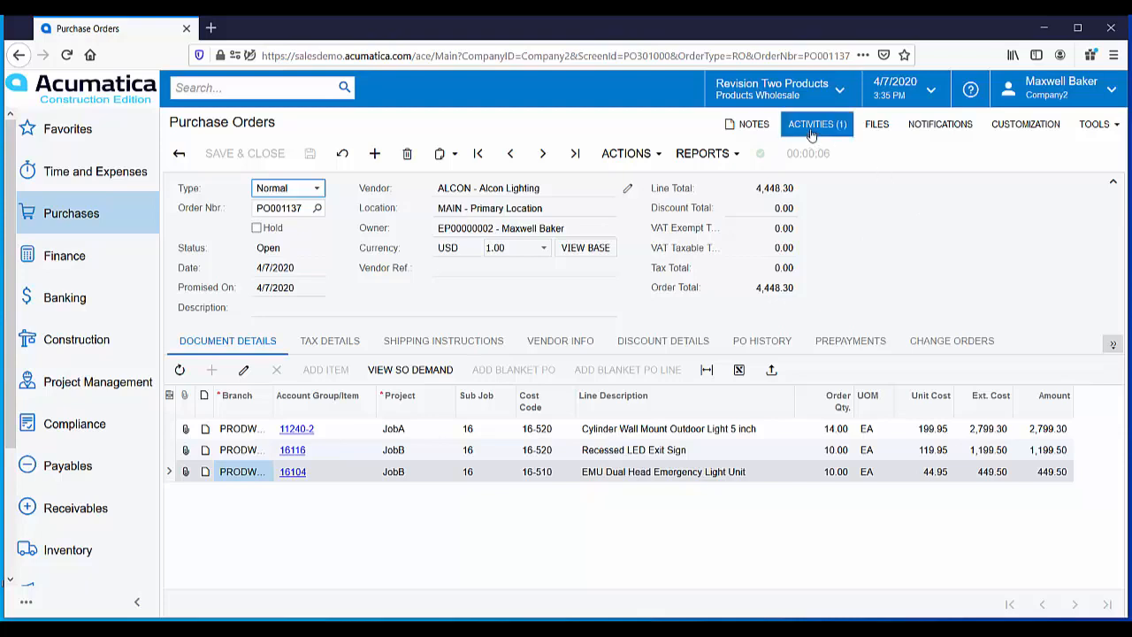
click(814, 124)
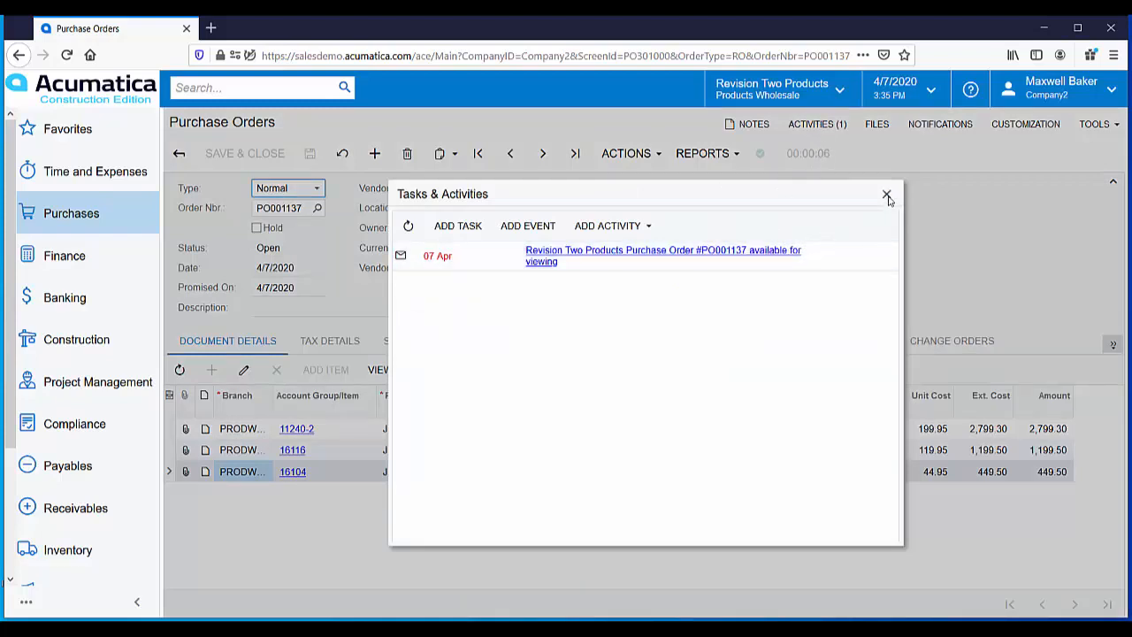
click(888, 193)
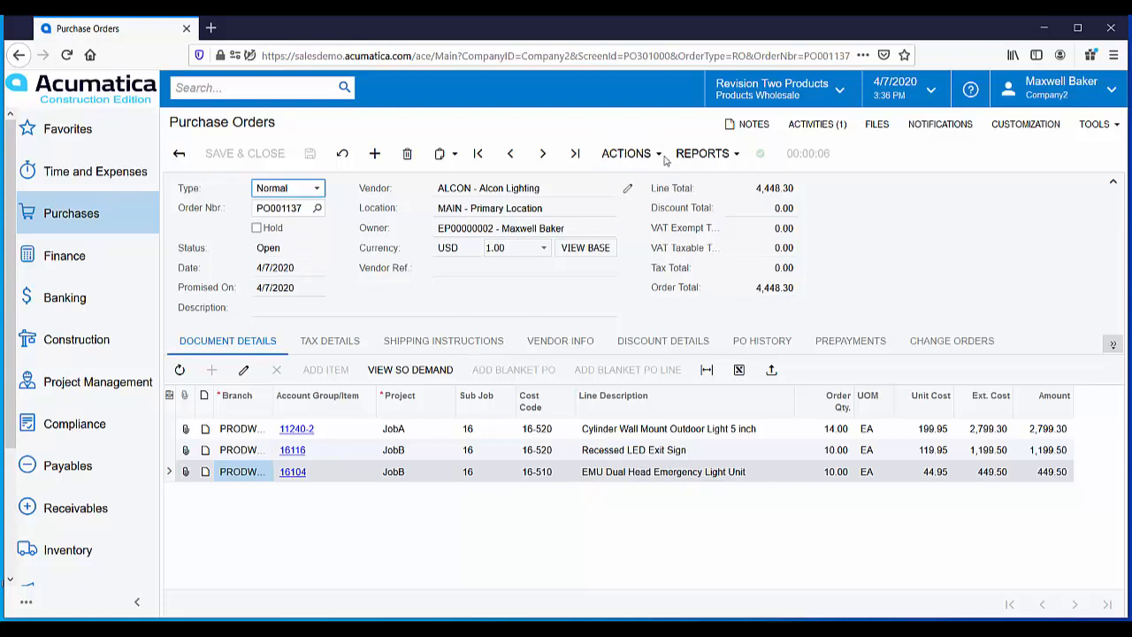
Create a PO receipt for PO001137 via the Enter PO Receipt action
click(626, 152)
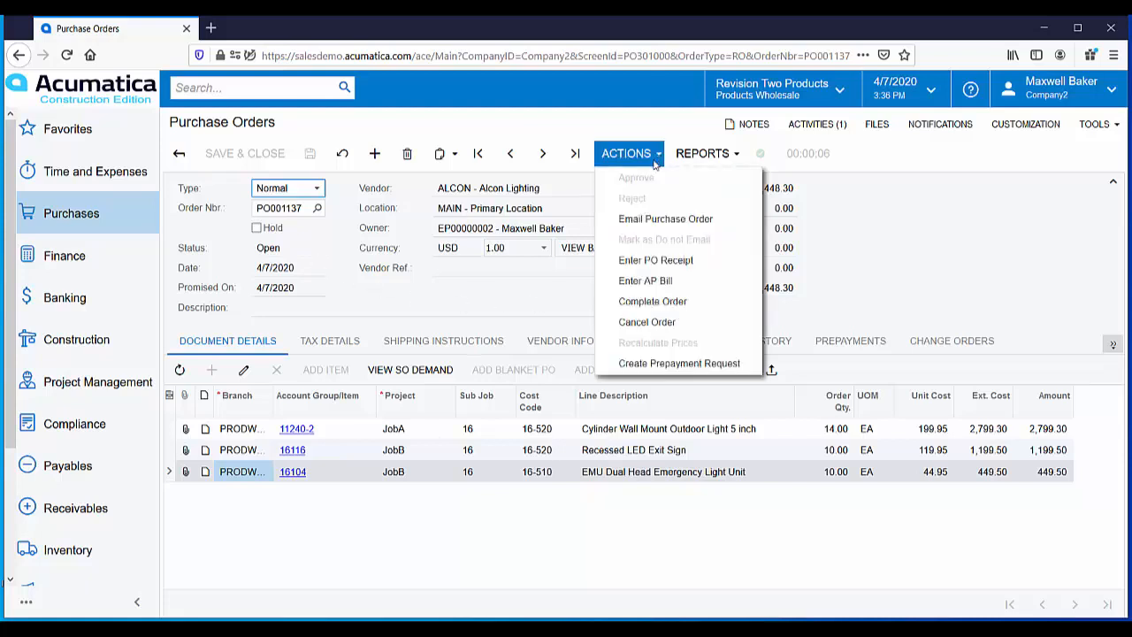
mouse_move(654, 260)
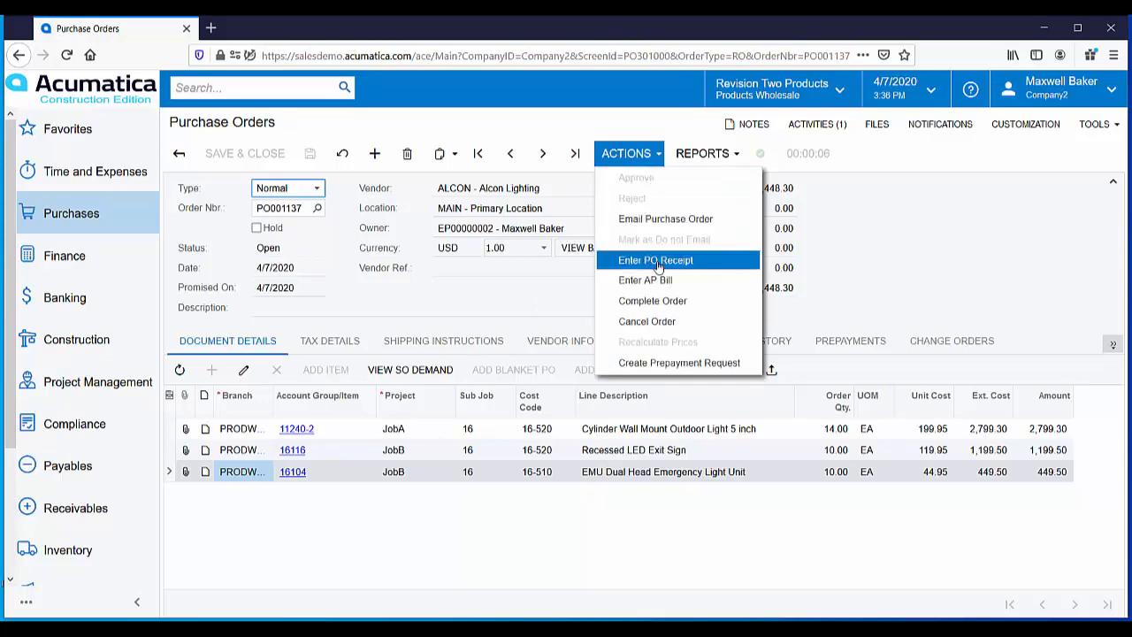
click(655, 258)
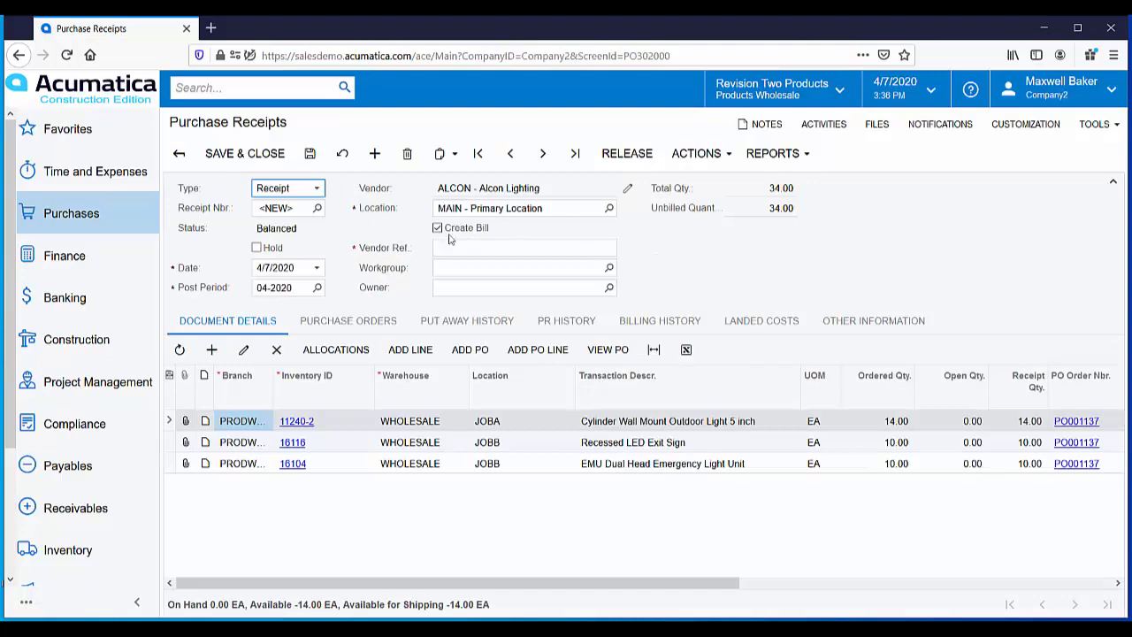
Untick Create Bill so the receipt generates no bill
click(437, 226)
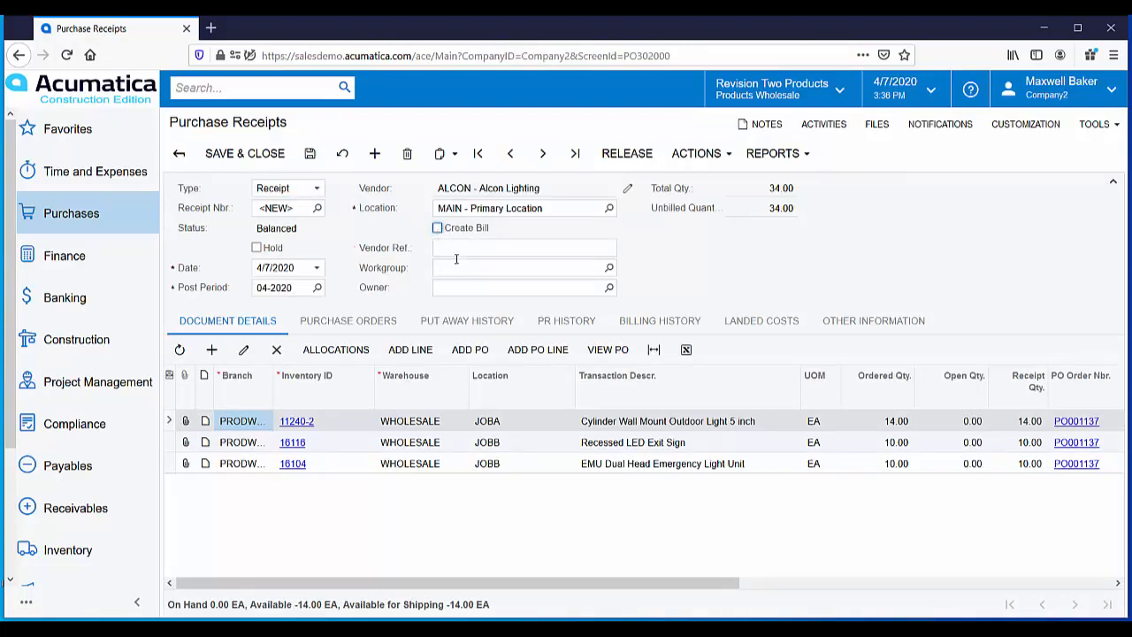
mouse_move(467, 320)
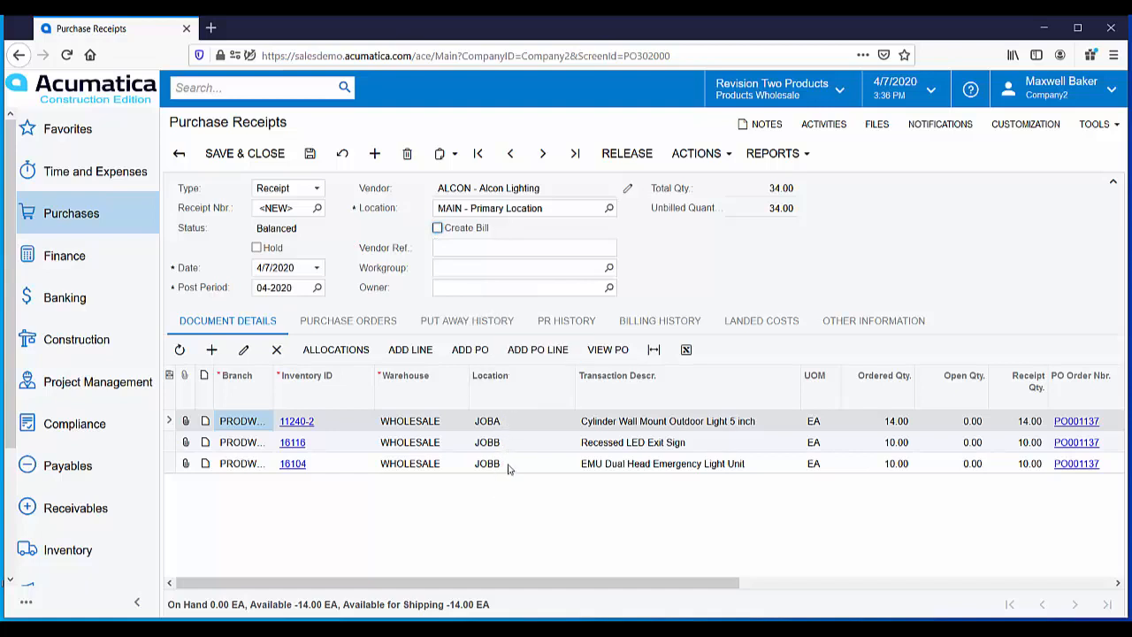
mouse_move(516, 467)
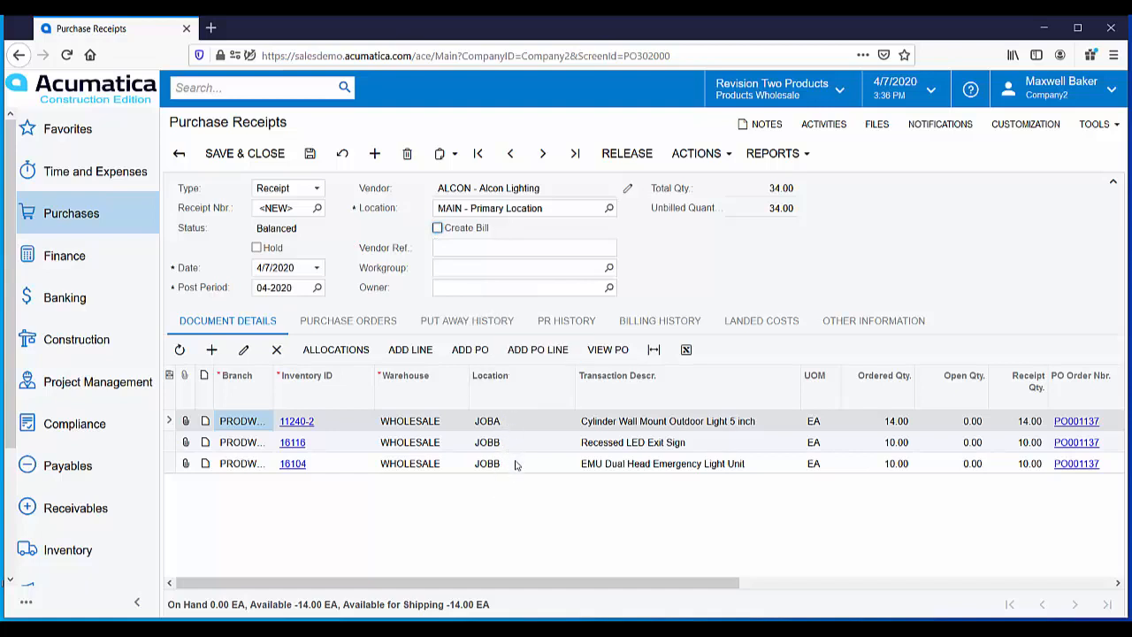
mouse_move(516, 481)
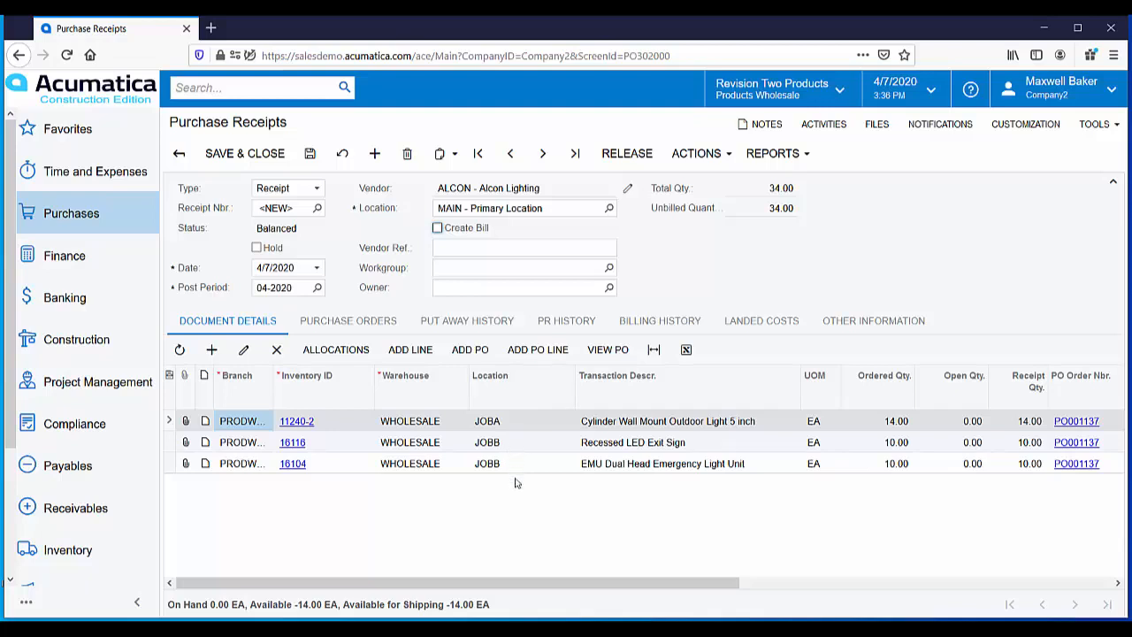
mouse_move(520, 474)
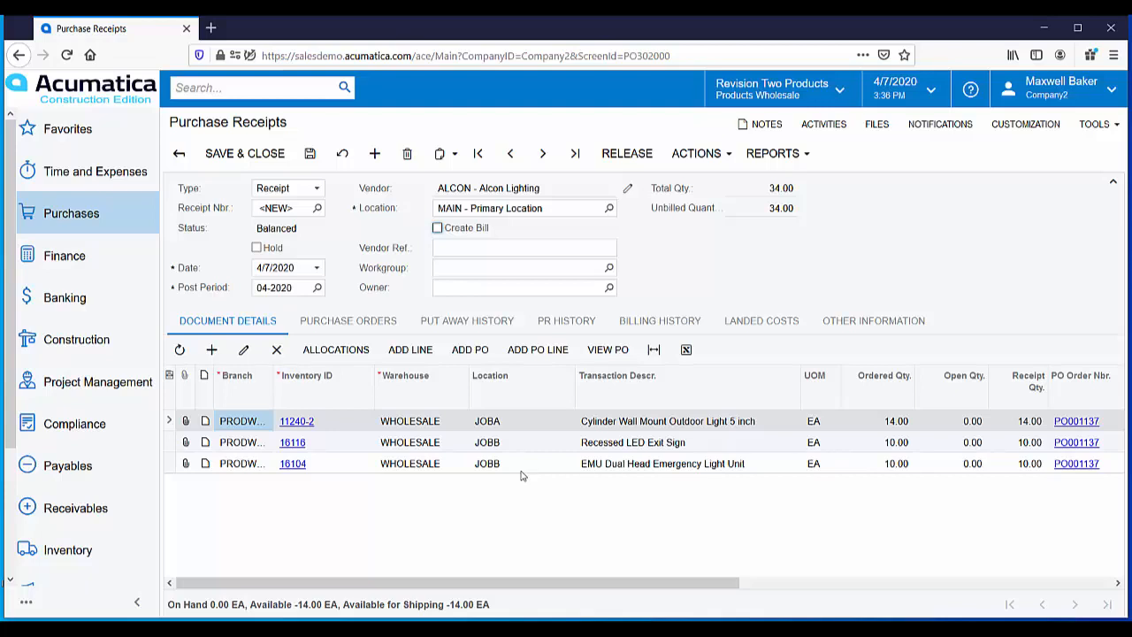
mouse_move(1029, 439)
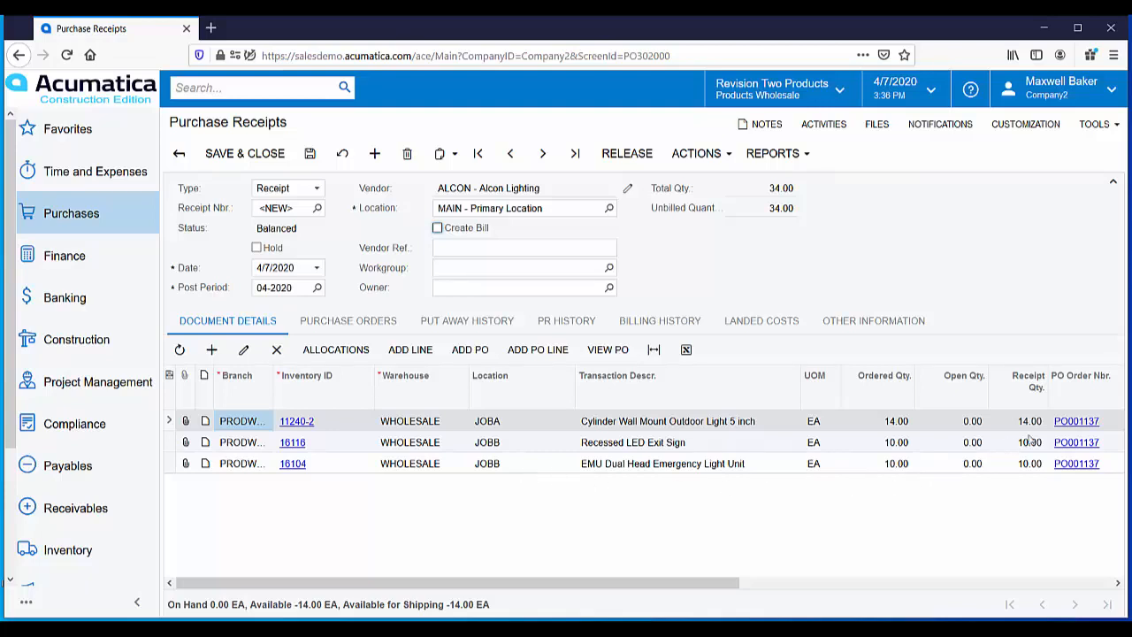
mouse_move(1023, 481)
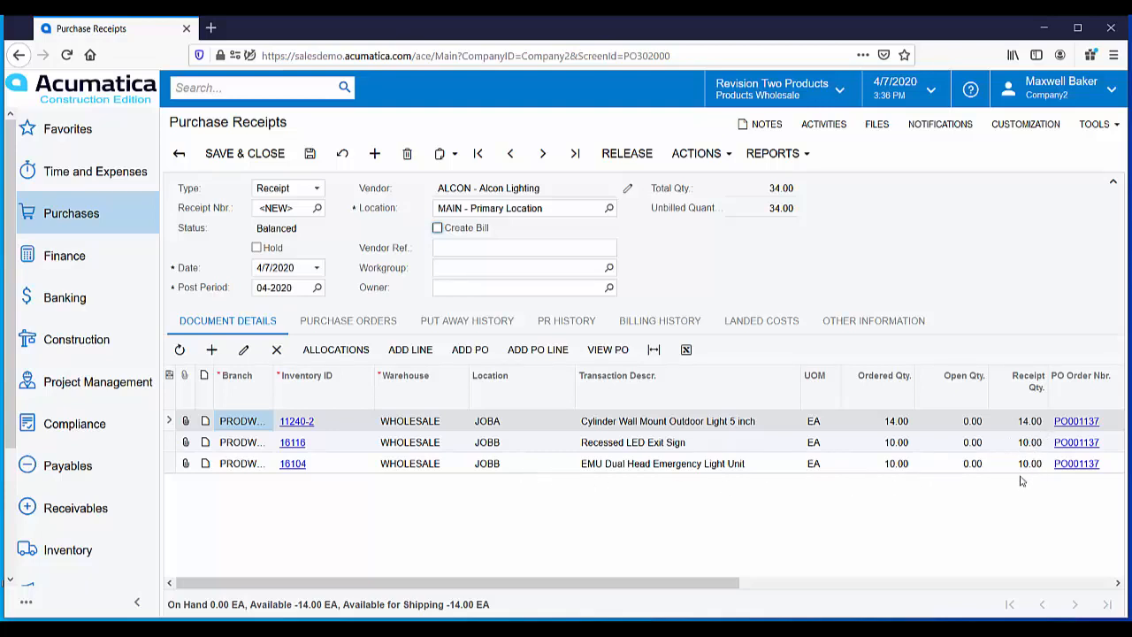
mouse_move(1033, 475)
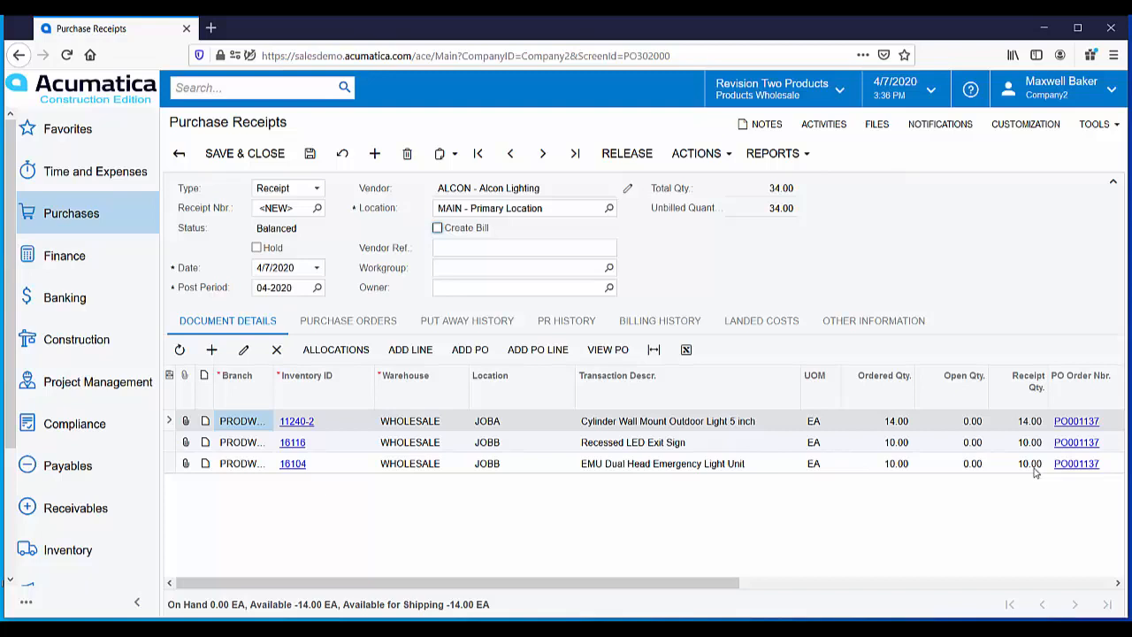
mouse_move(854, 388)
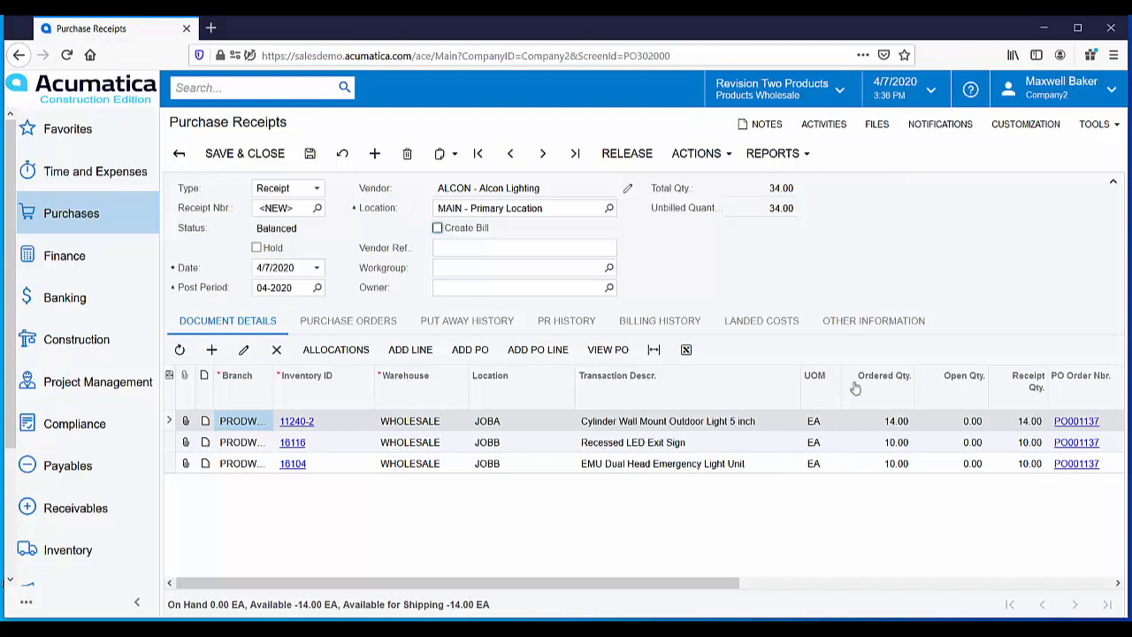
mouse_move(708, 293)
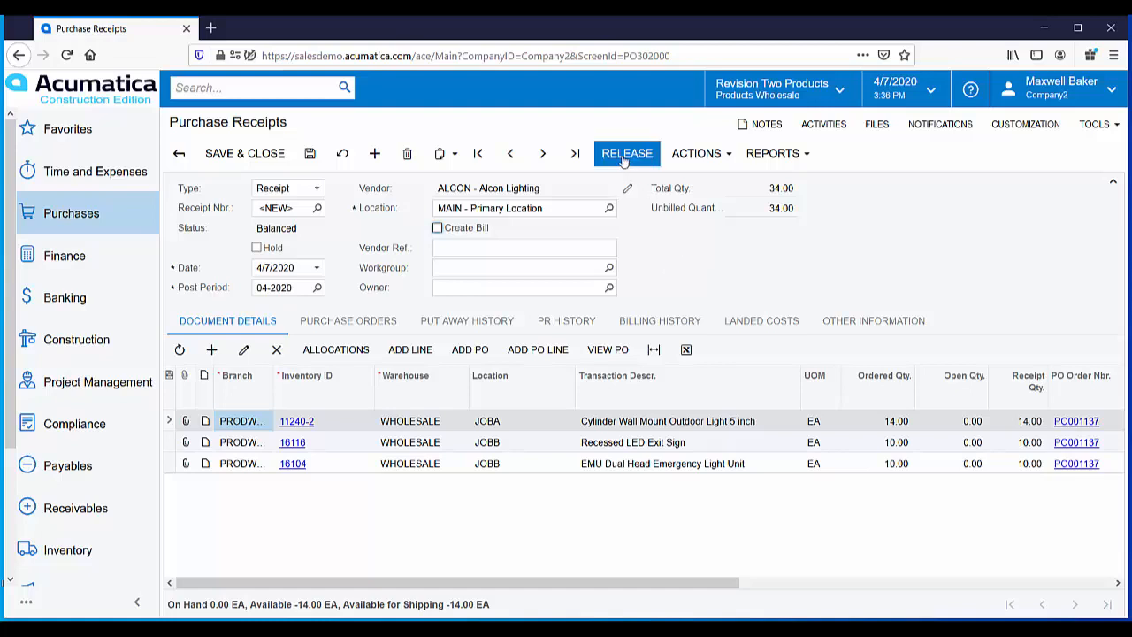
Release receipt PR001077 and go to Construction to reach project JobA
click(626, 152)
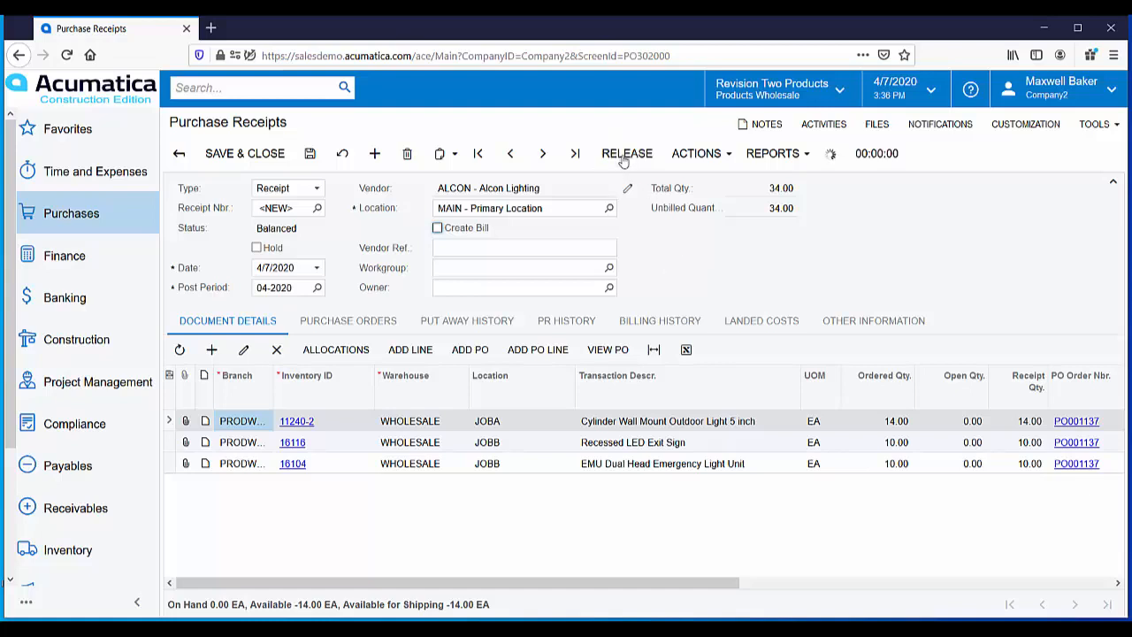
click(626, 152)
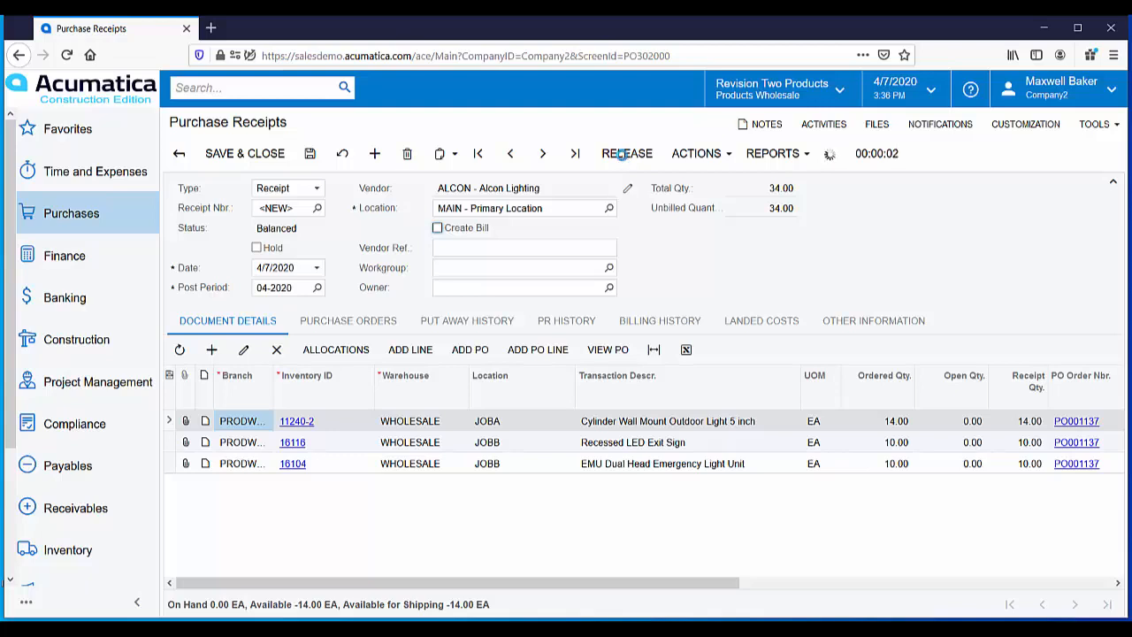
click(626, 152)
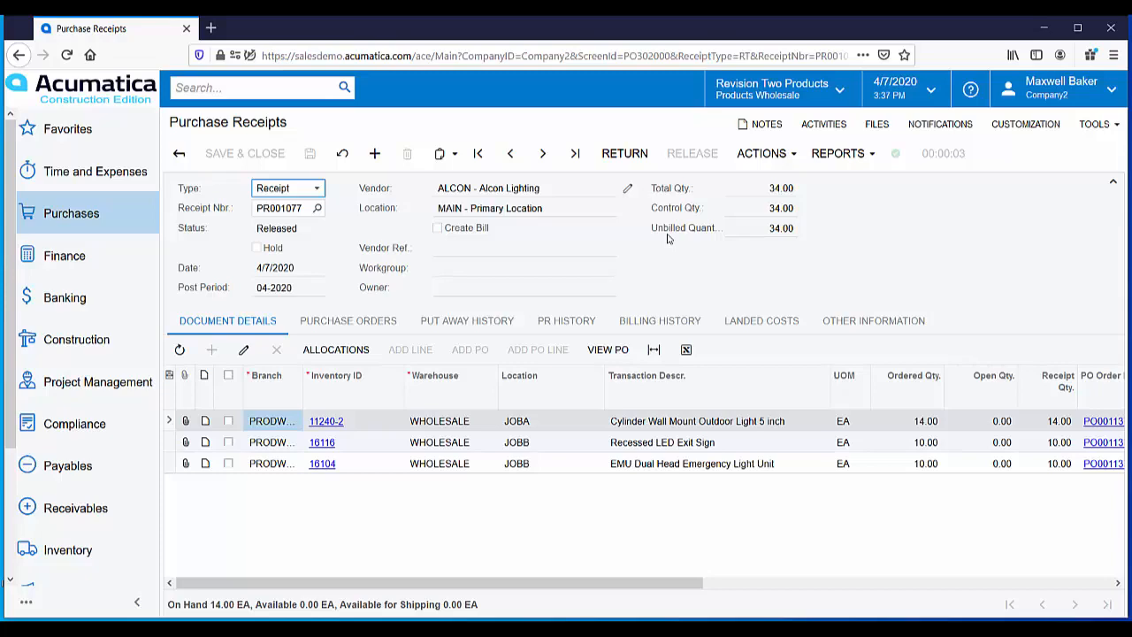
mouse_move(64, 297)
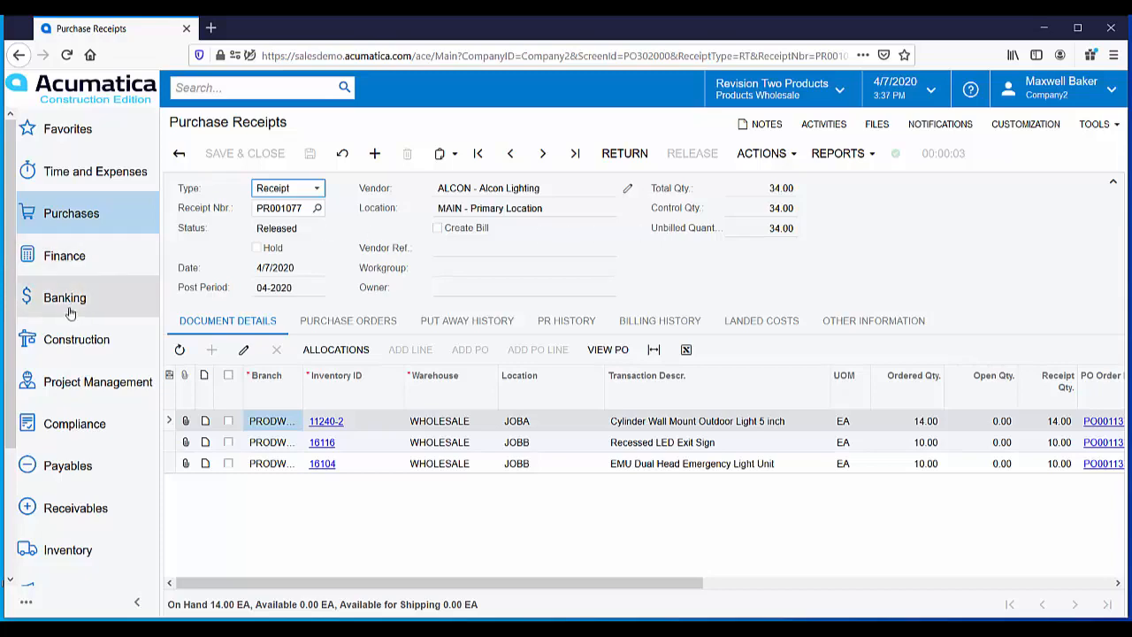
click(76, 340)
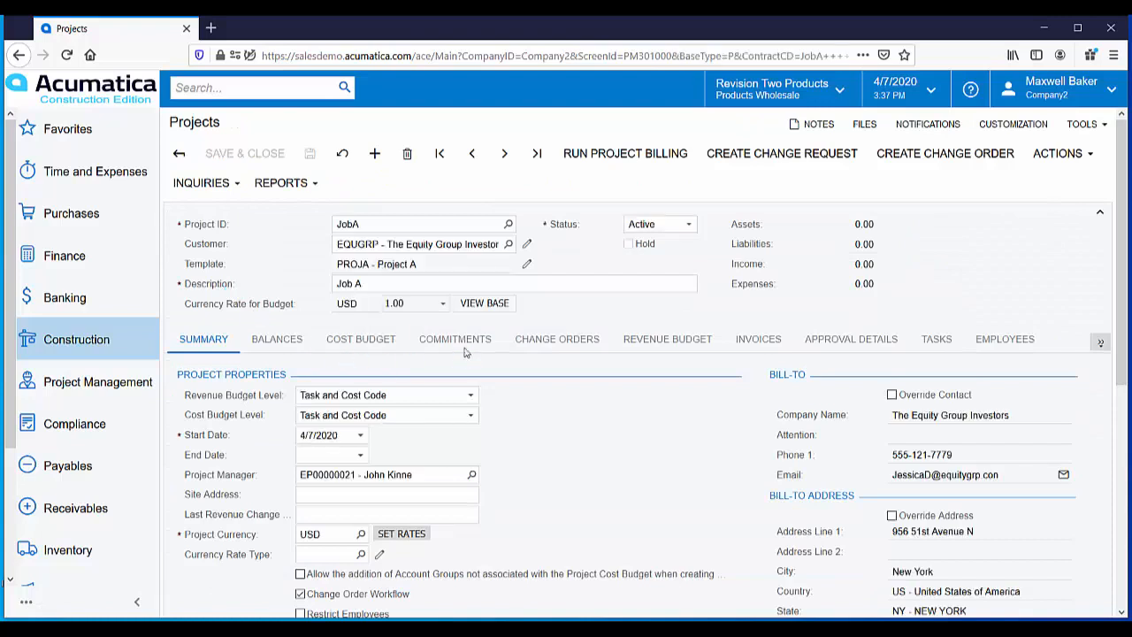
View JobA's Commitments, inspect PO001137 in a popup, and close it
click(457, 340)
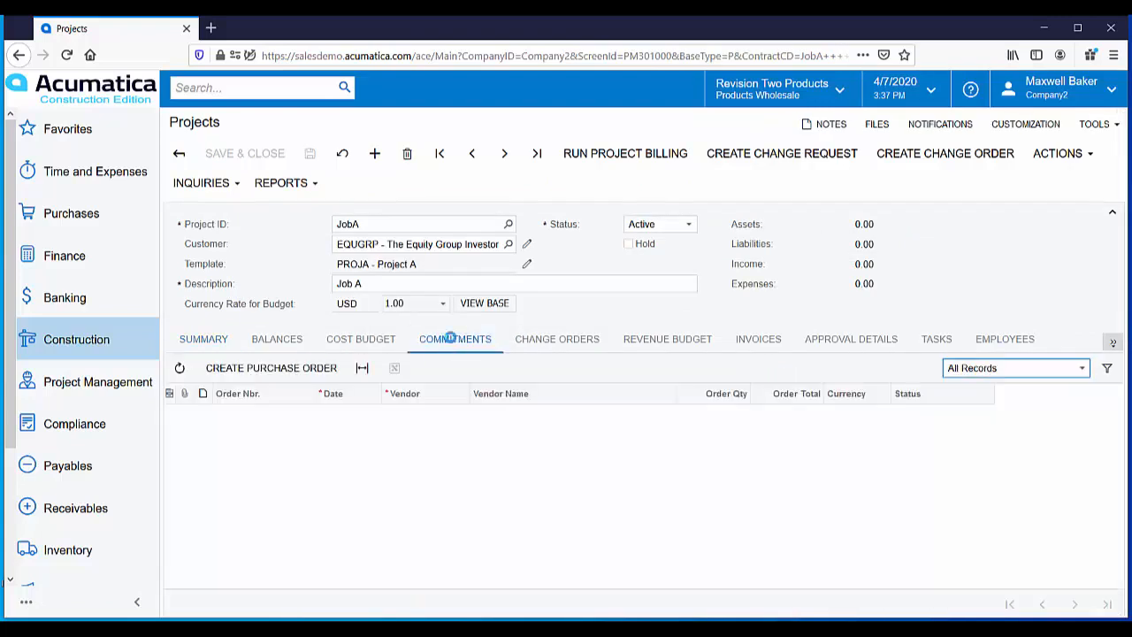
click(454, 340)
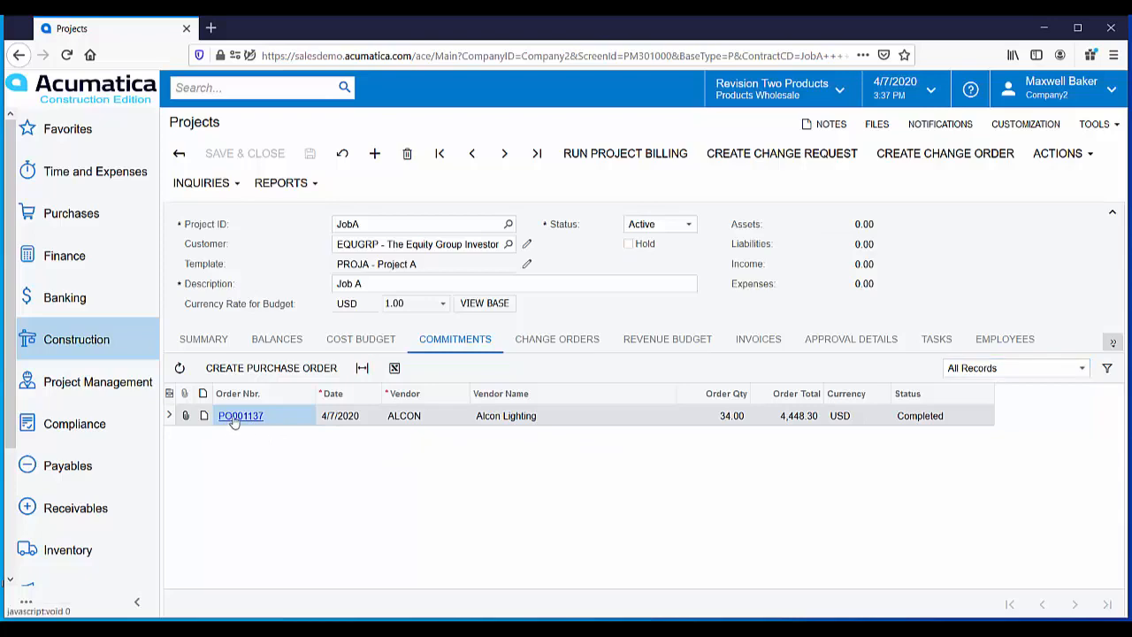
click(241, 415)
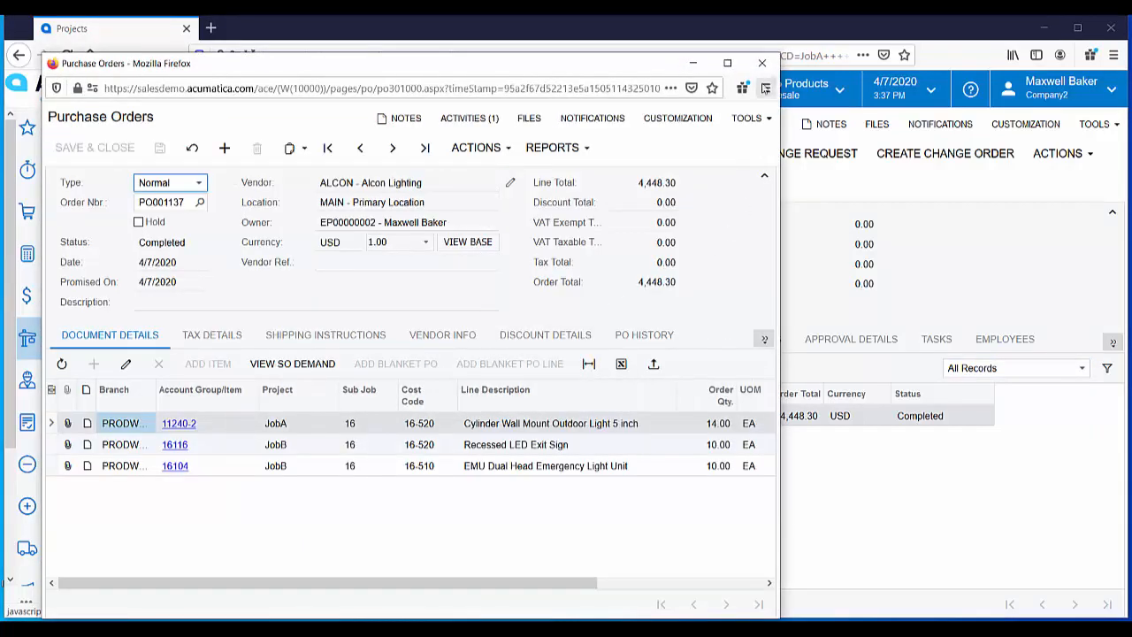
click(760, 64)
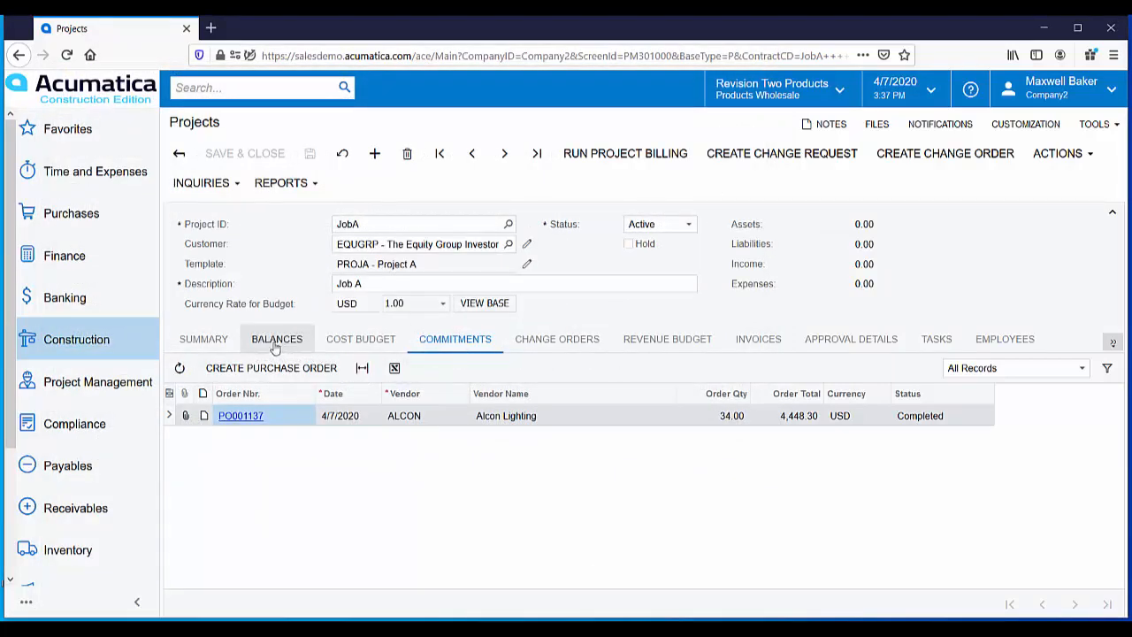
Show JobA's Balances with the Material row's committed amount against its budget
click(276, 339)
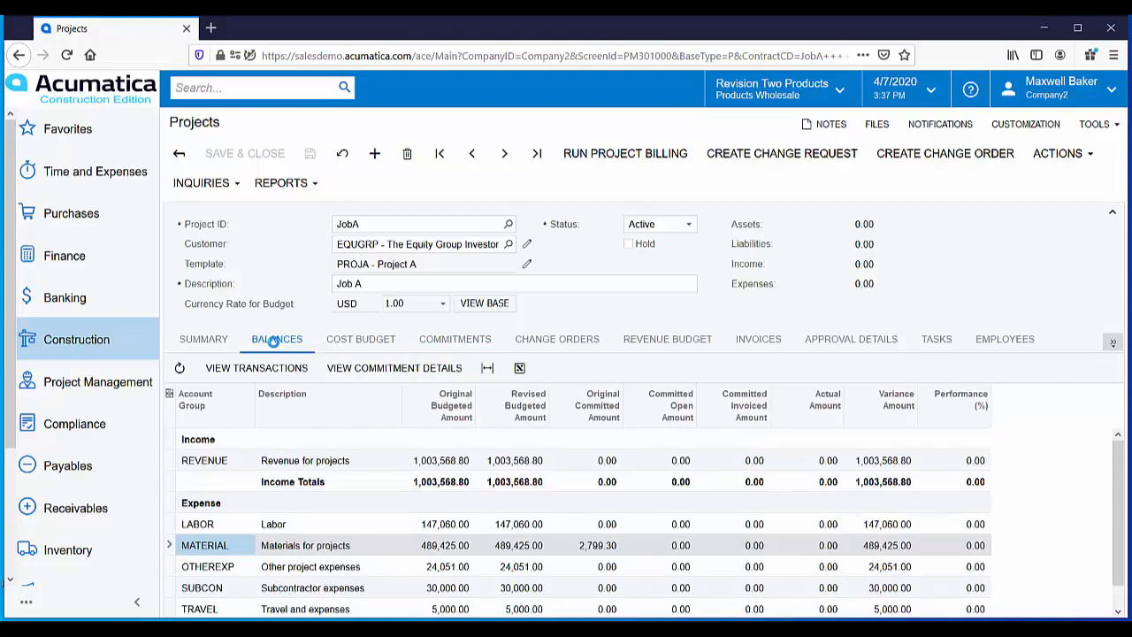
mouse_move(276, 345)
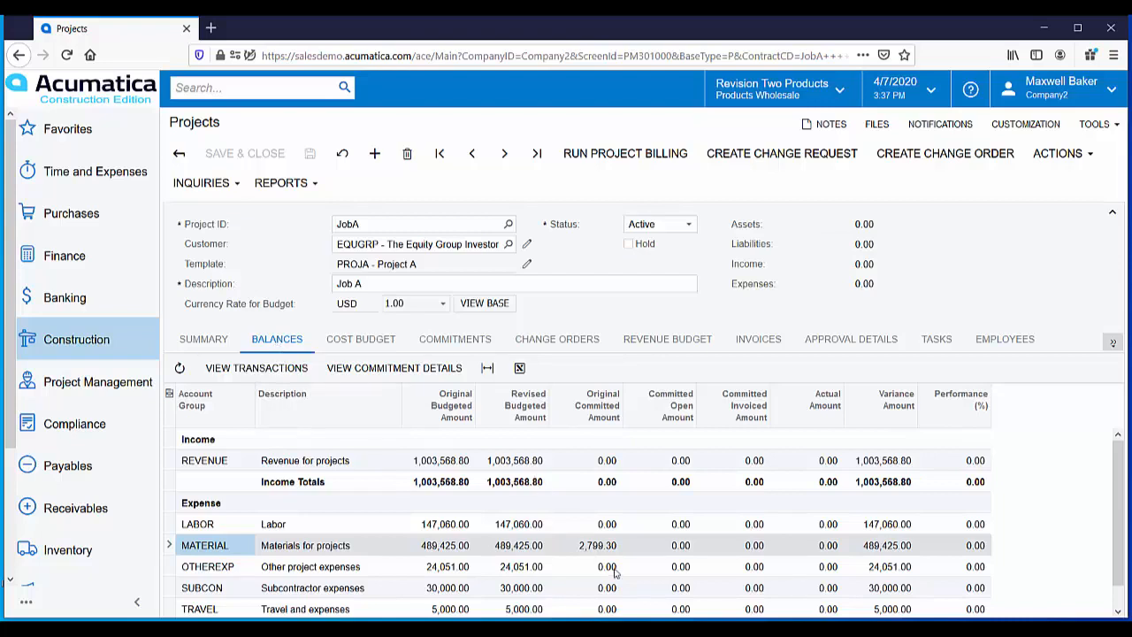
mouse_move(599, 559)
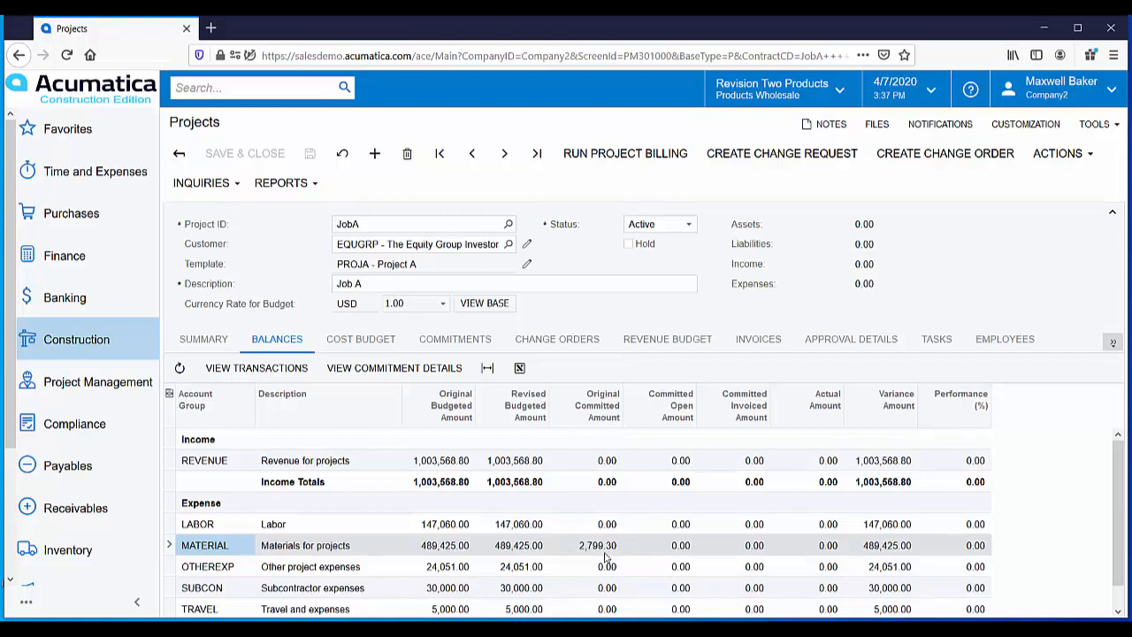
mouse_move(676, 557)
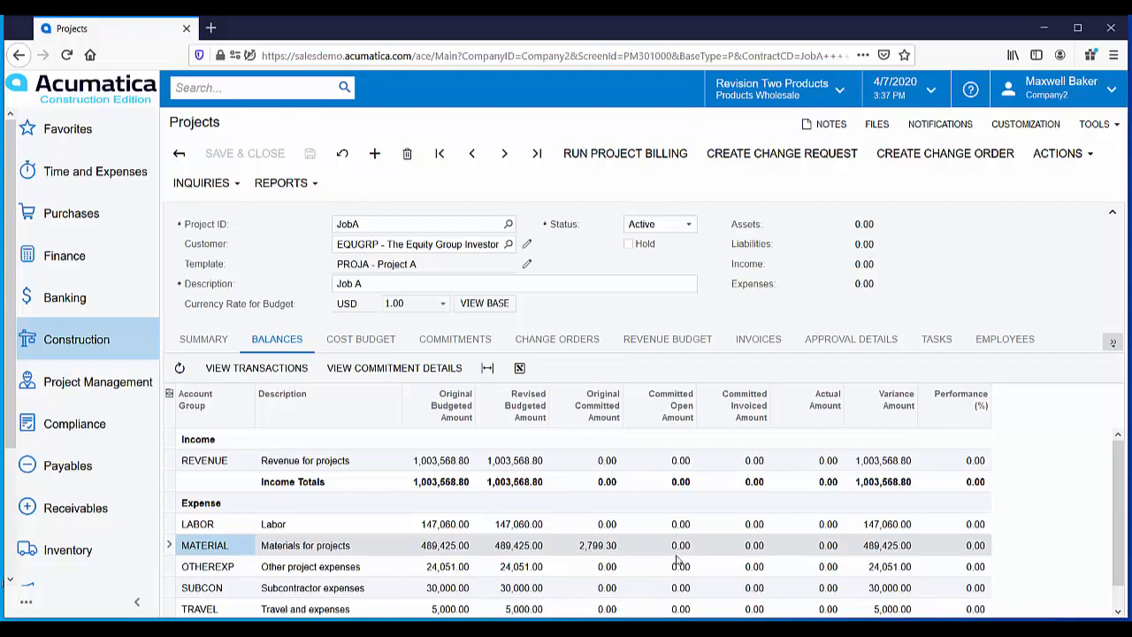
mouse_move(679, 559)
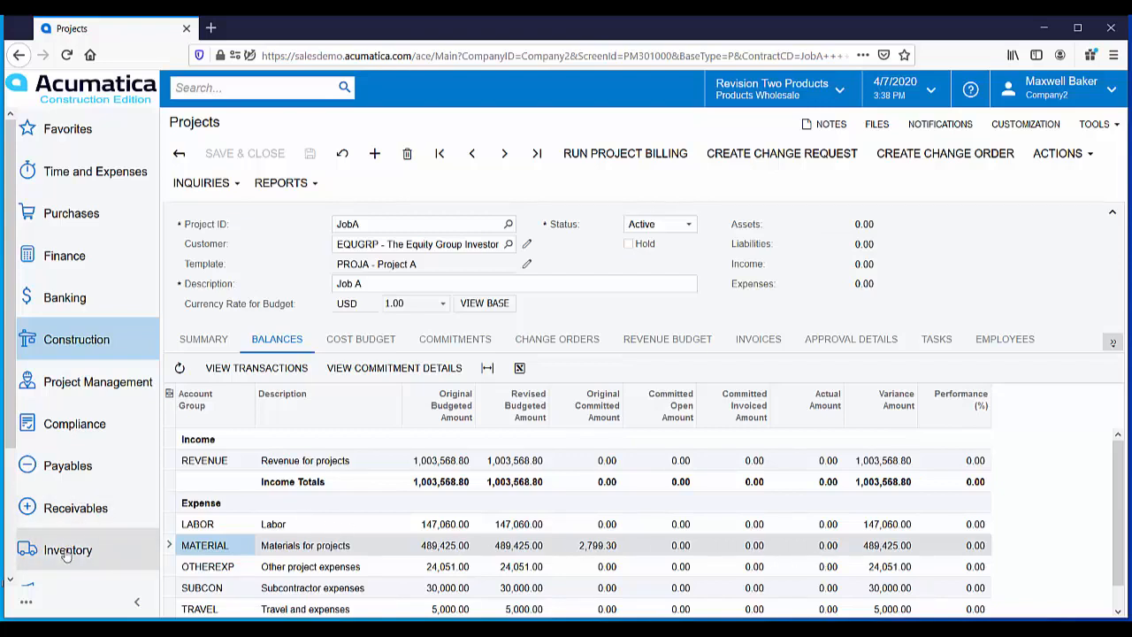
Navigate through Inventory to Issues and bring up issue 003251
click(67, 549)
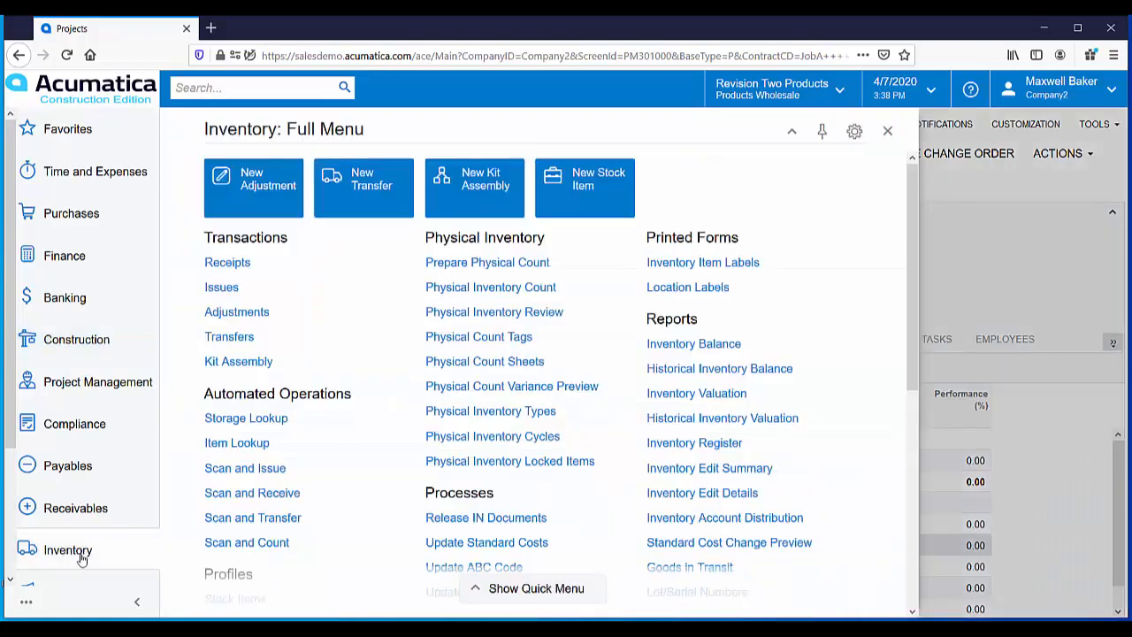
click(67, 548)
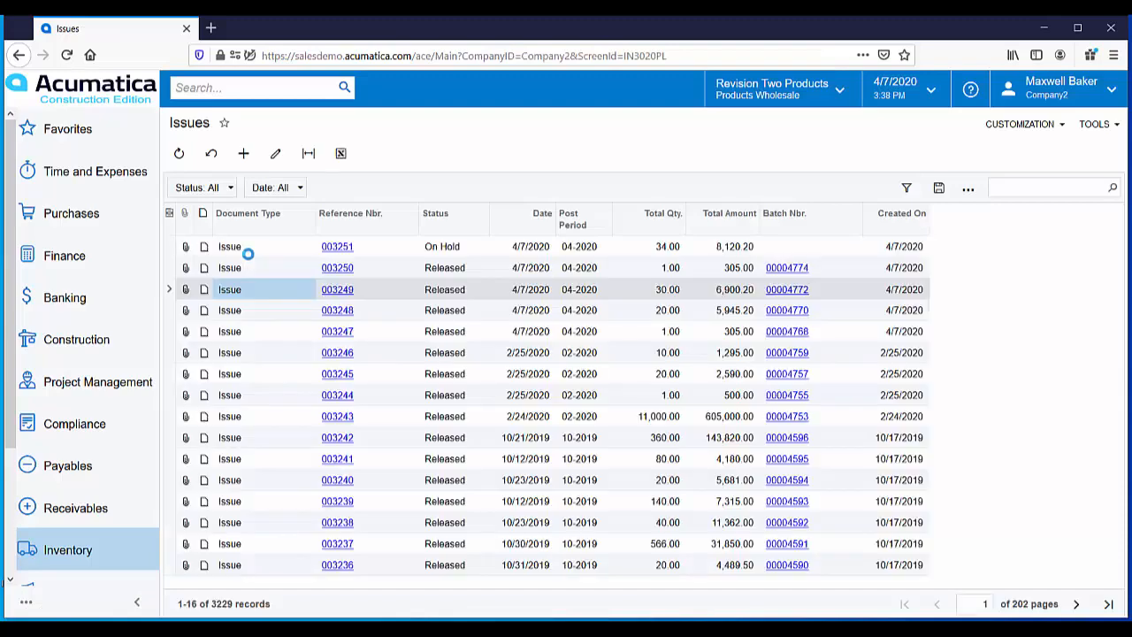
click(244, 153)
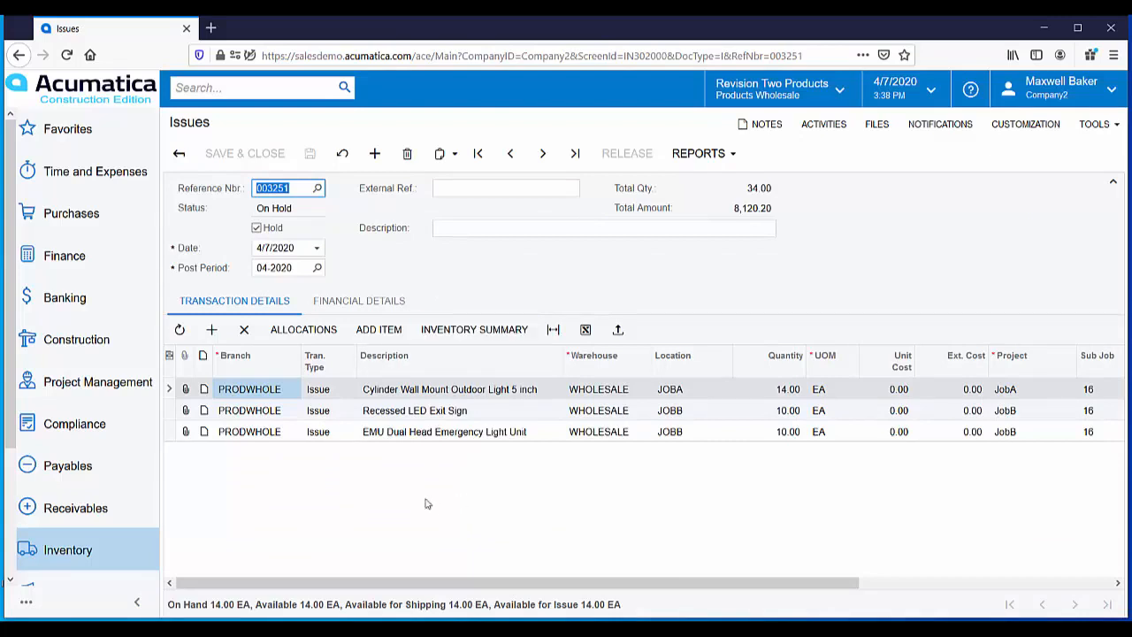
mouse_move(405, 397)
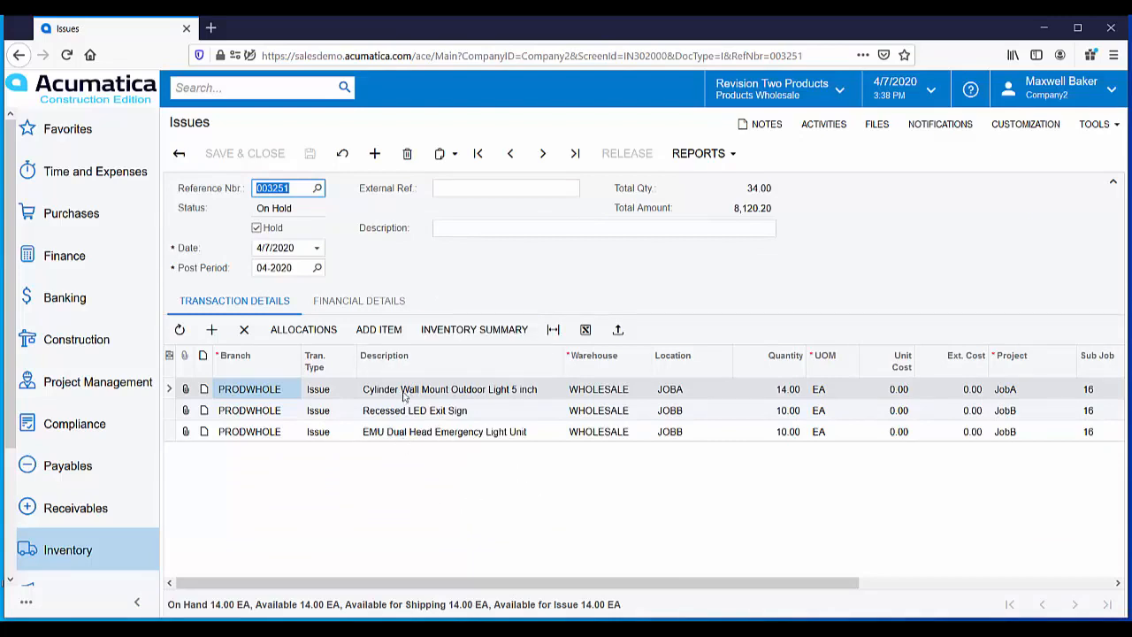
mouse_move(669, 451)
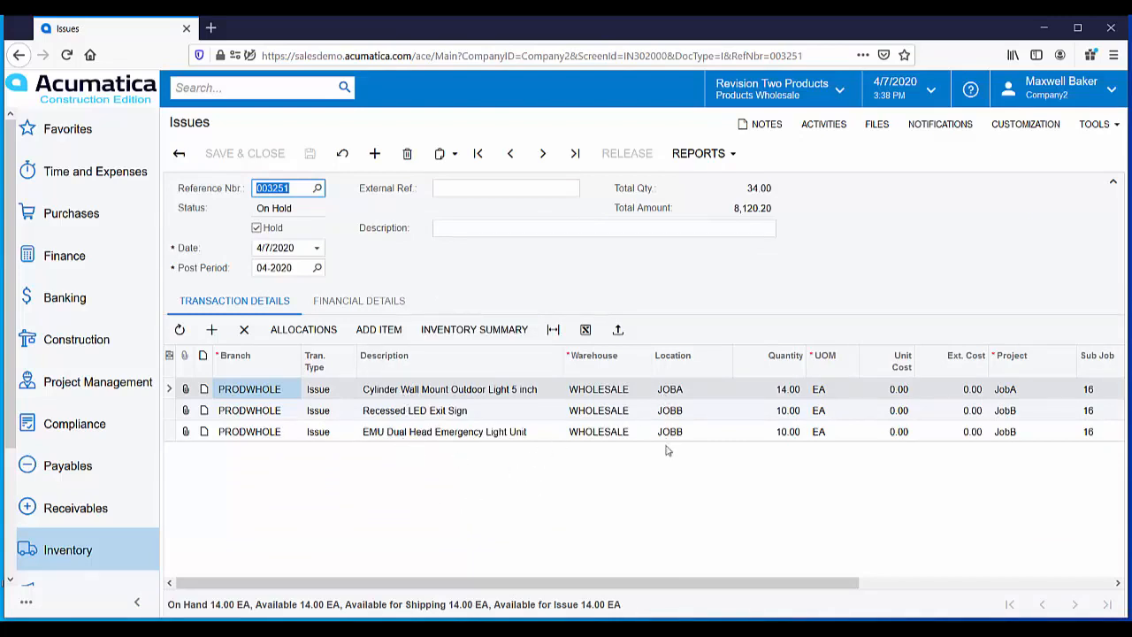
mouse_move(672, 453)
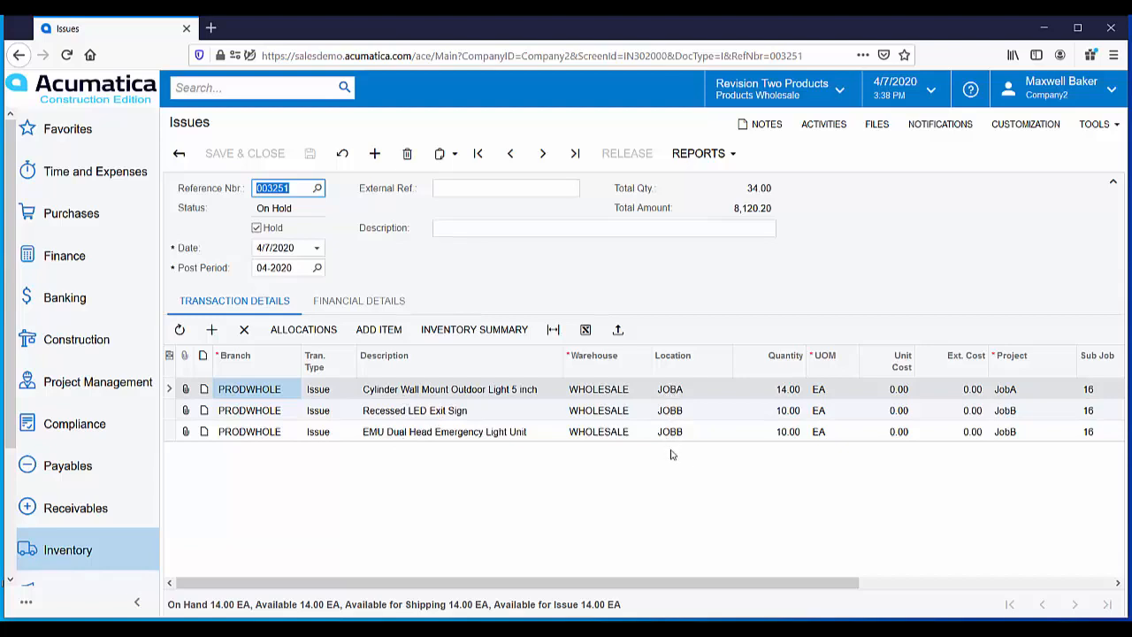
mouse_move(779, 446)
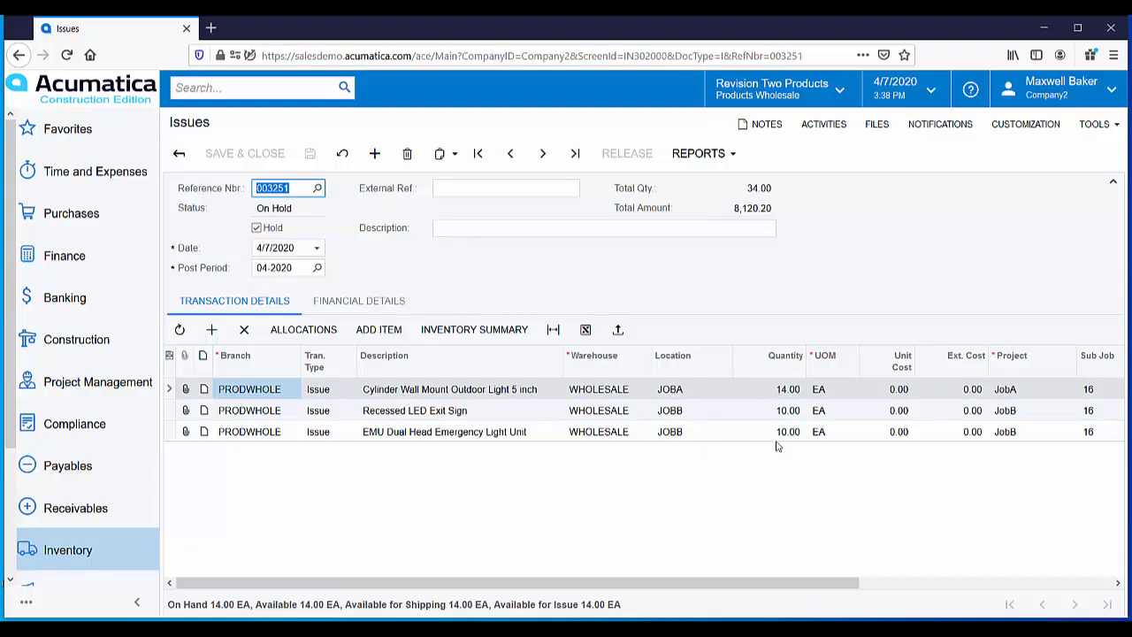
mouse_move(1017, 460)
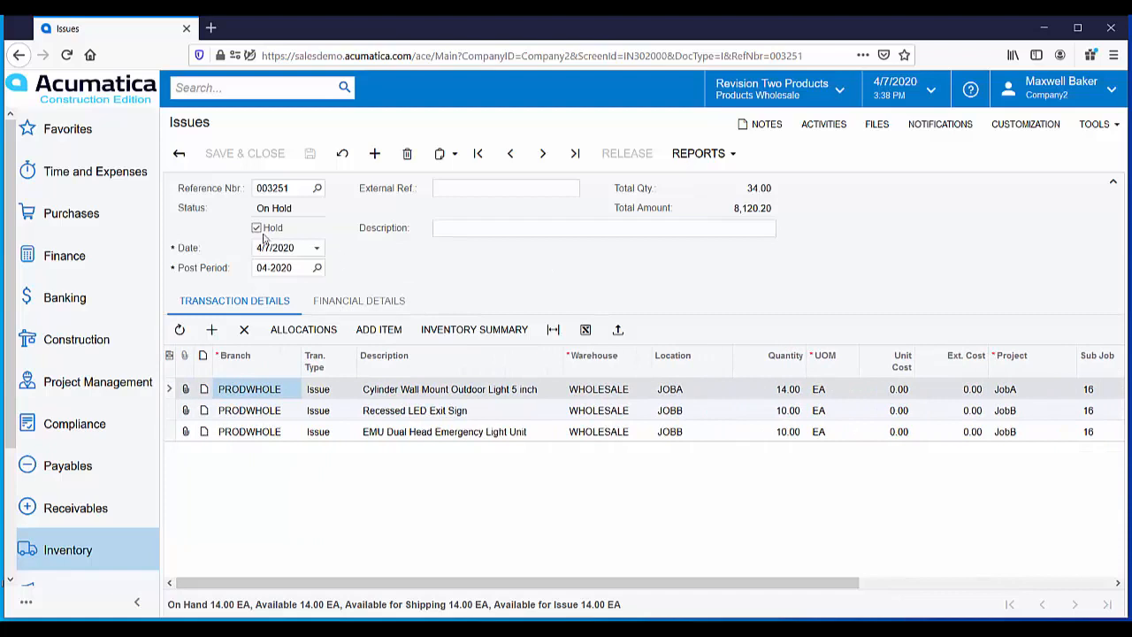
Clear Hold on issue 003251 and release it, posting total cost 4,448.30
click(257, 227)
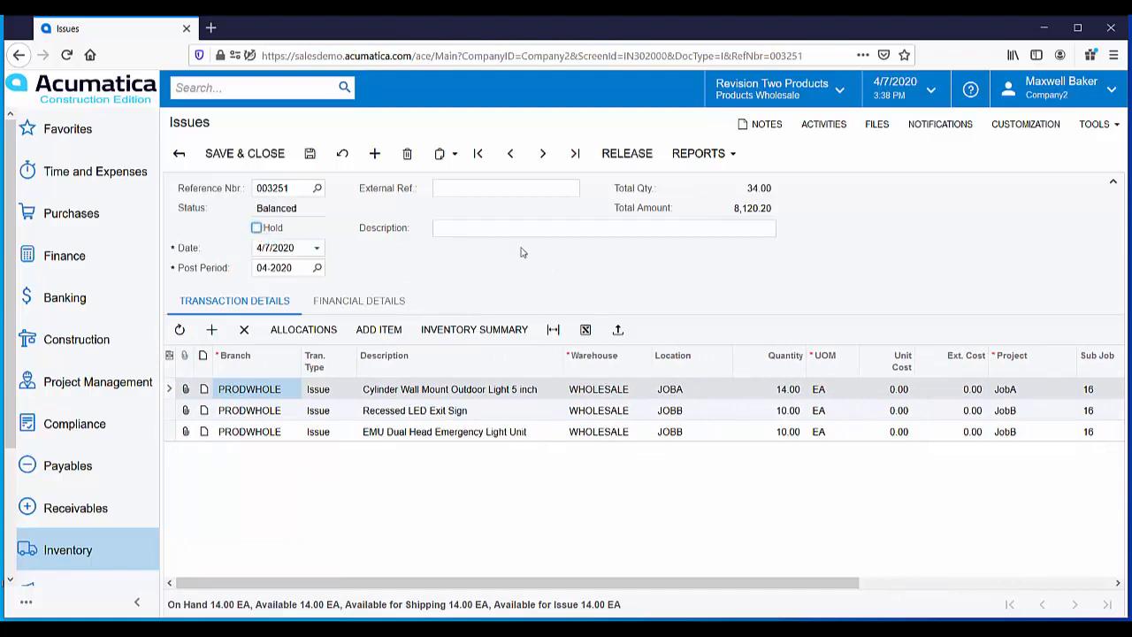
click(626, 152)
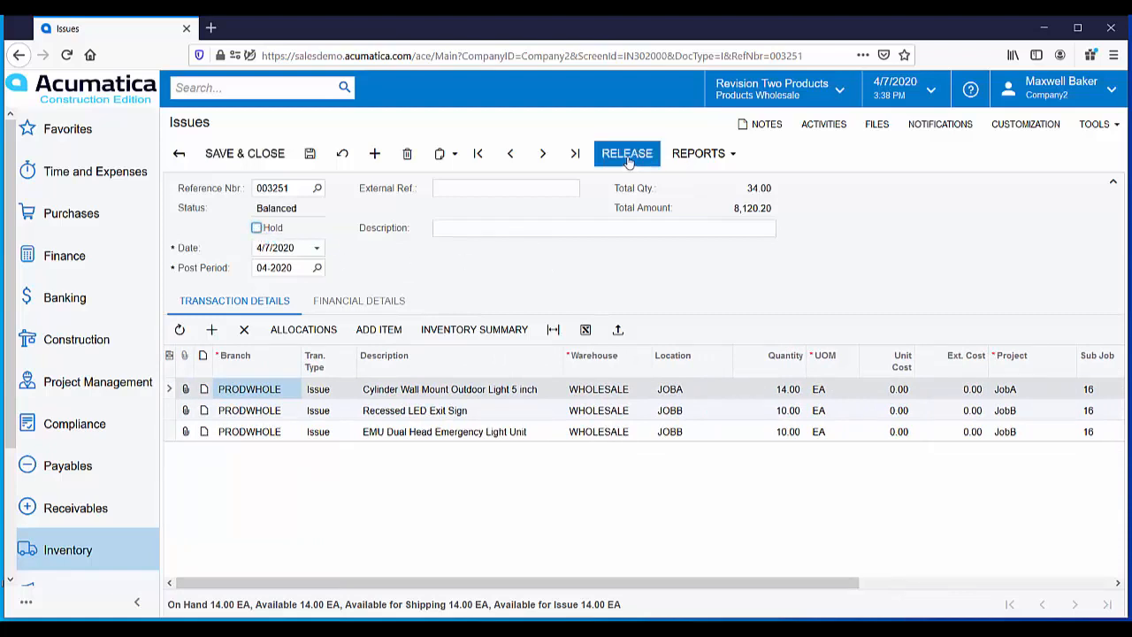
click(626, 152)
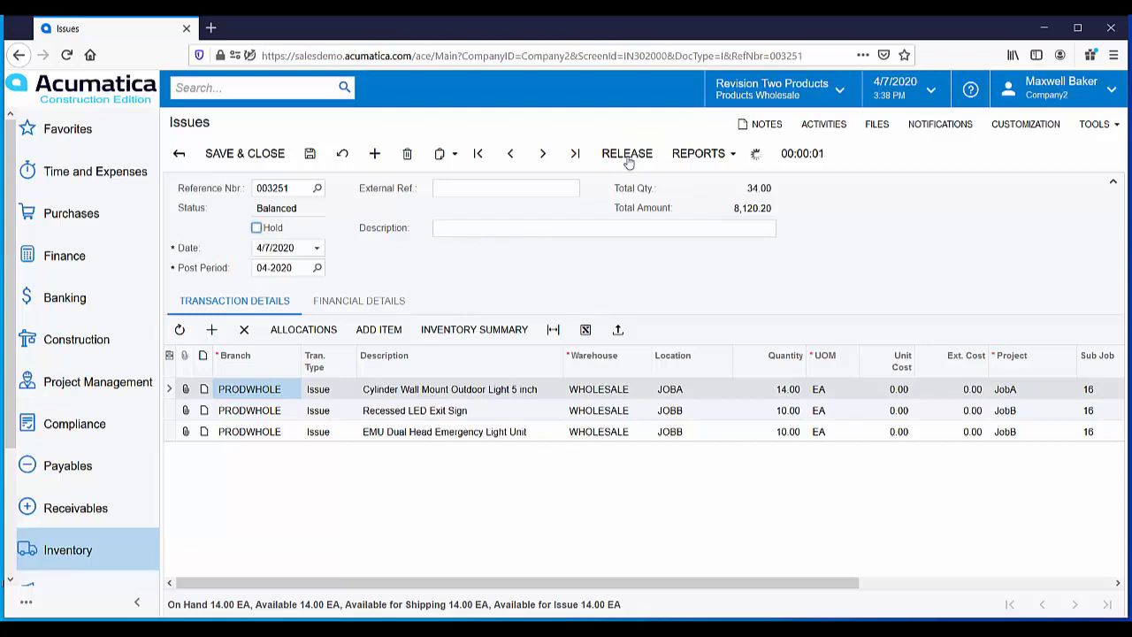
click(627, 152)
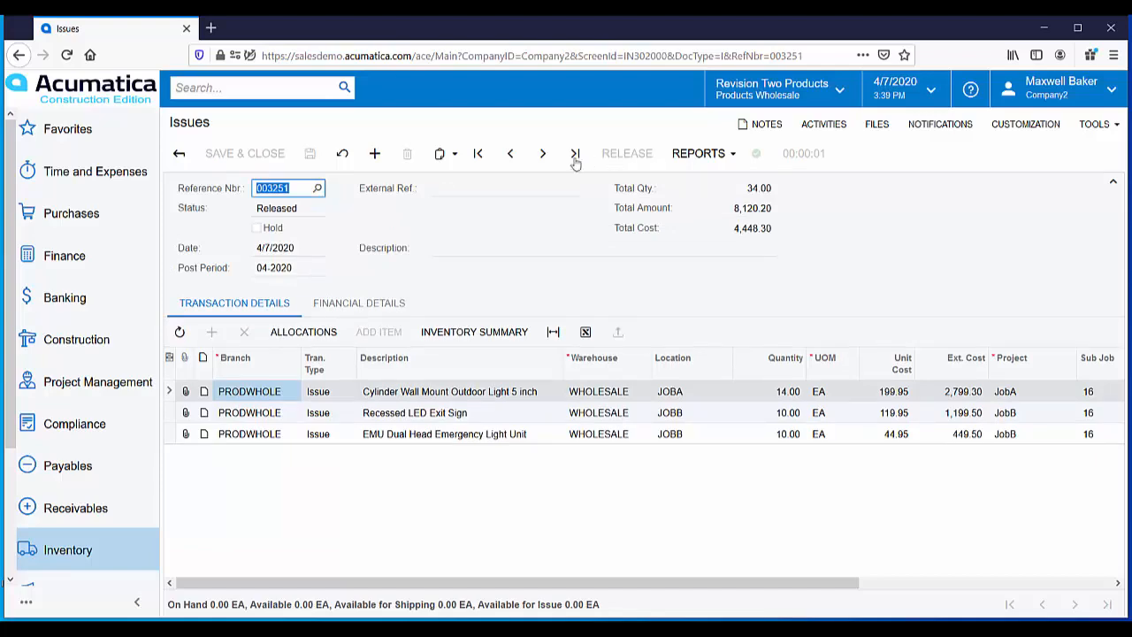
Load project JobA from Construction > Projects to see its updated 2,799.30 materials actuals
click(76, 340)
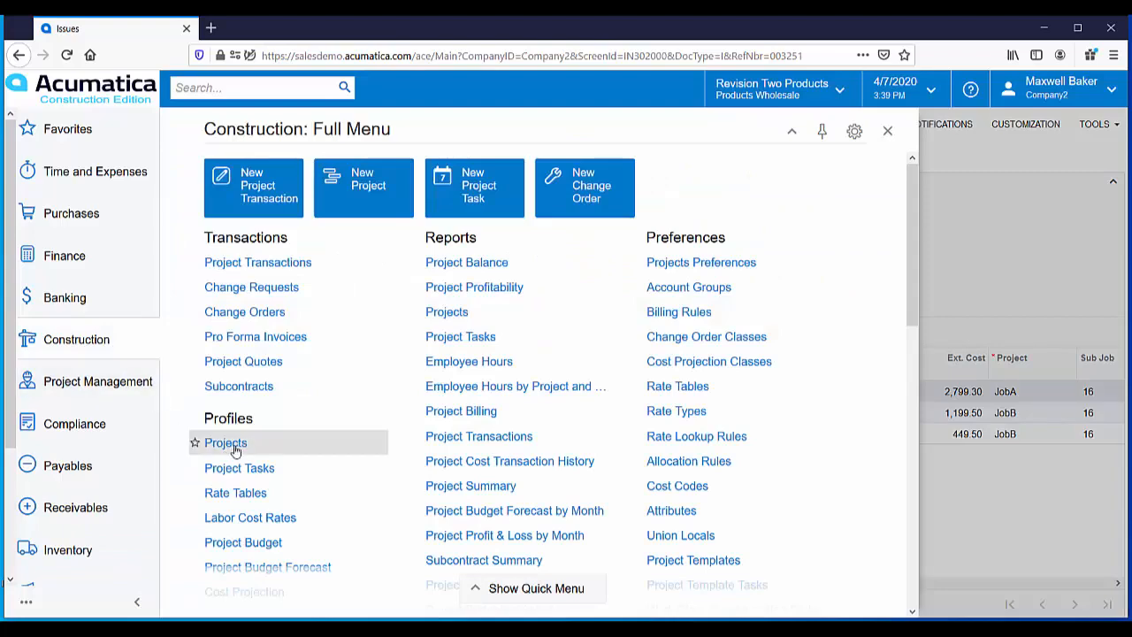
click(224, 442)
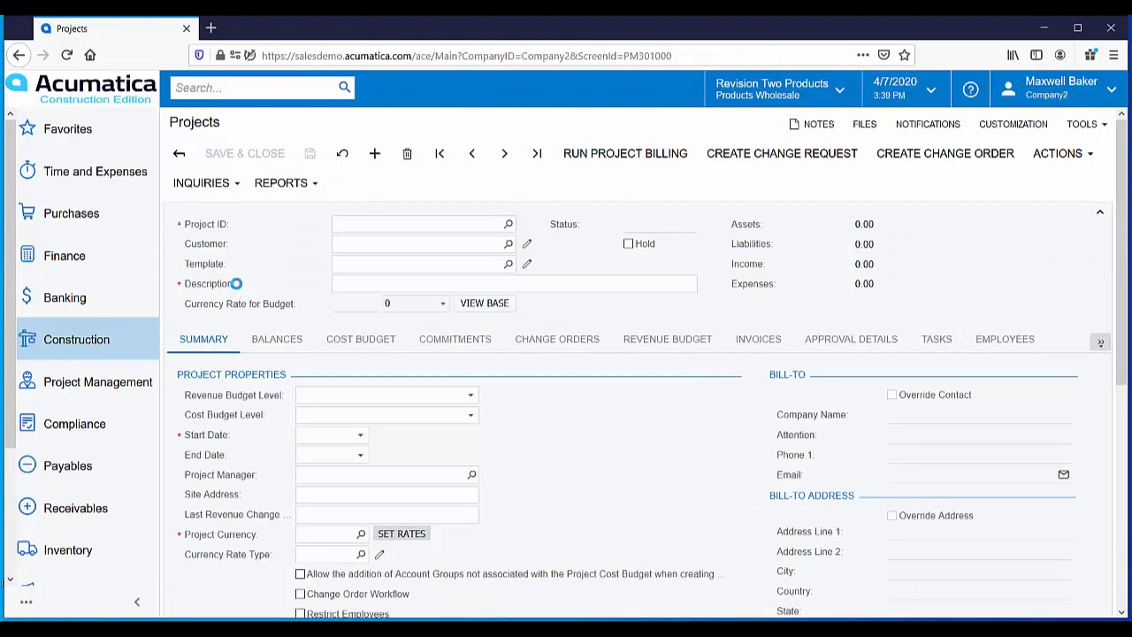
click(276, 339)
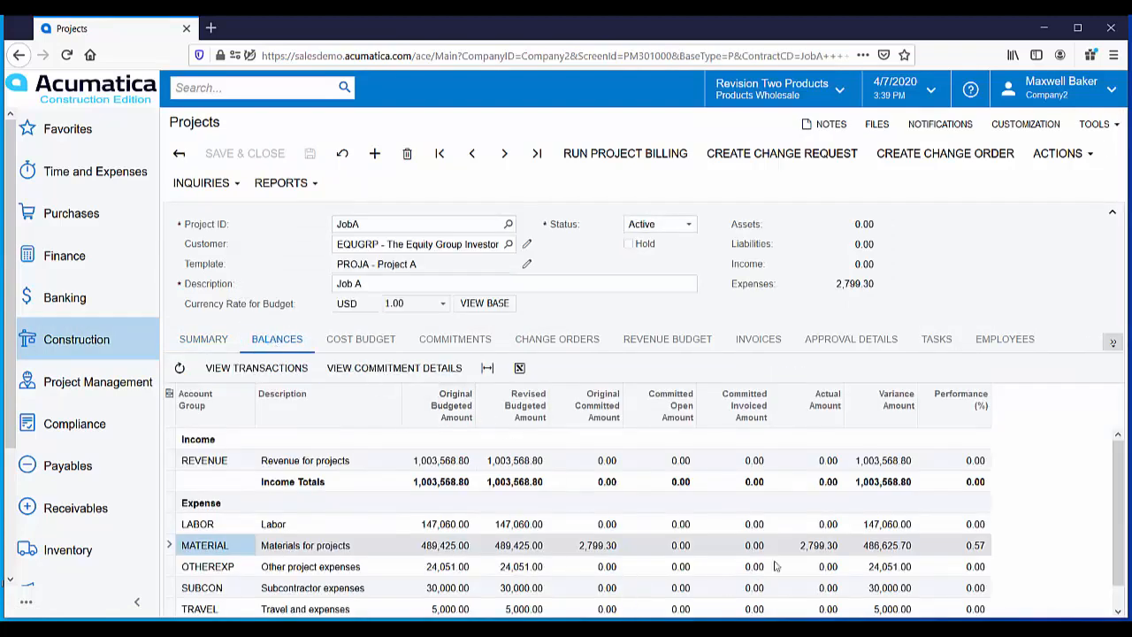
mouse_move(822, 555)
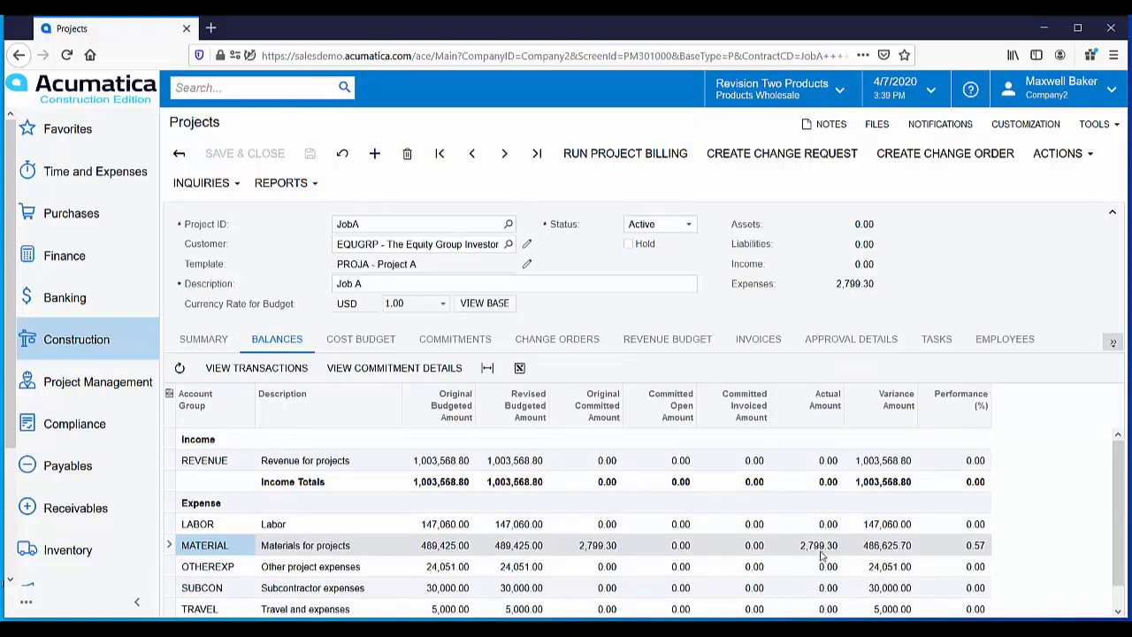
mouse_move(594, 556)
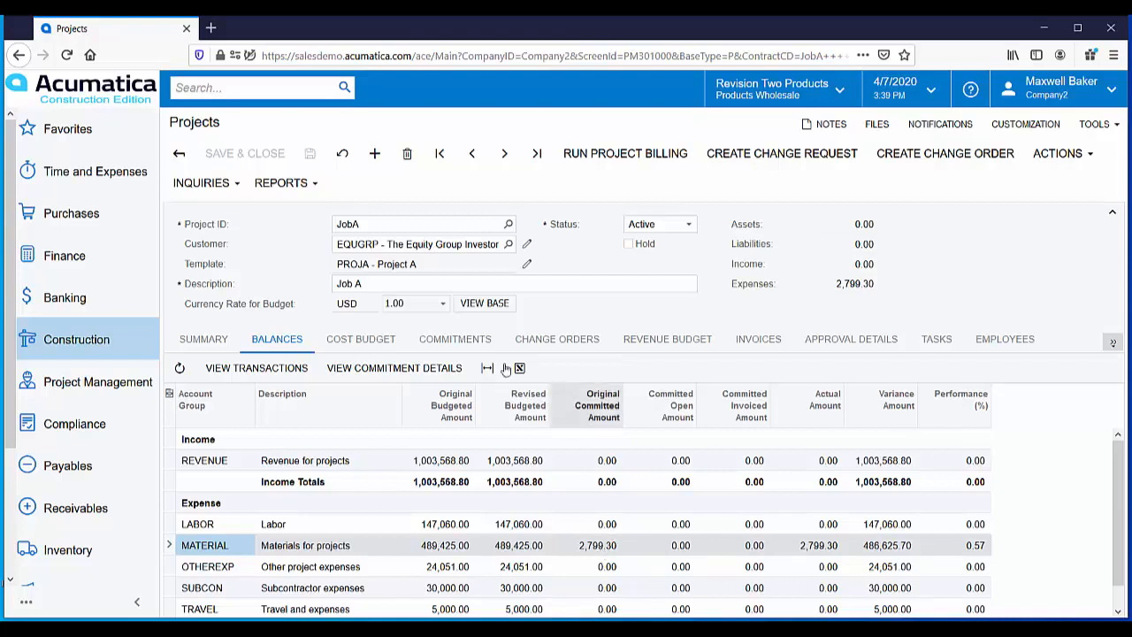
Show JobA's Cost Budget lines down to cost code 16-520 Lighting- Exterior with 2,799.30 actual
click(361, 340)
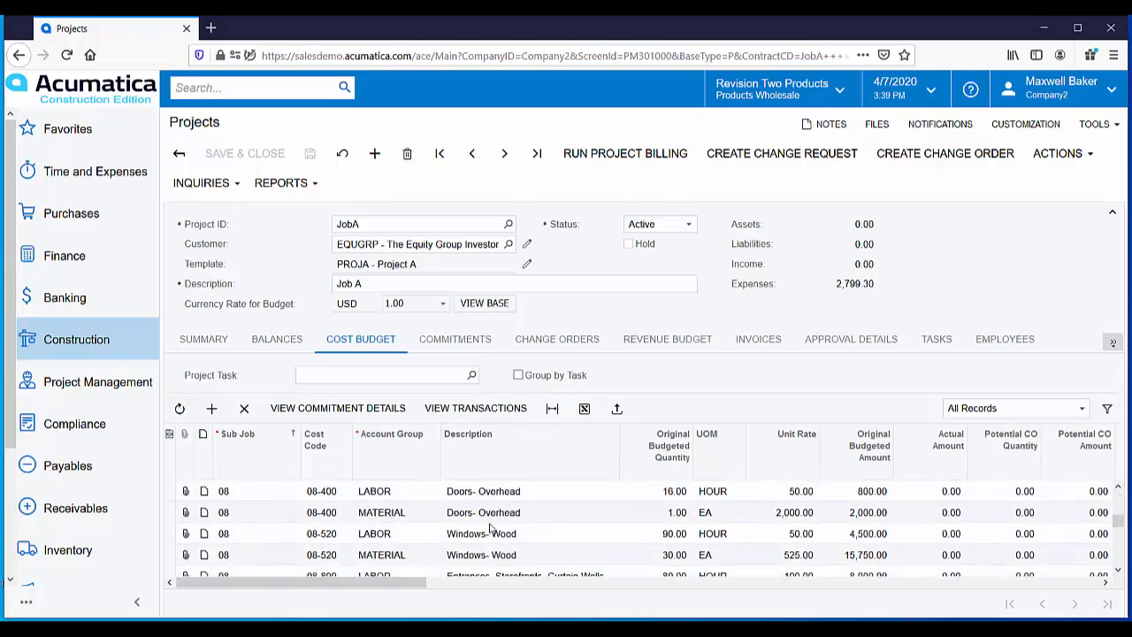
scroll(down, 3)
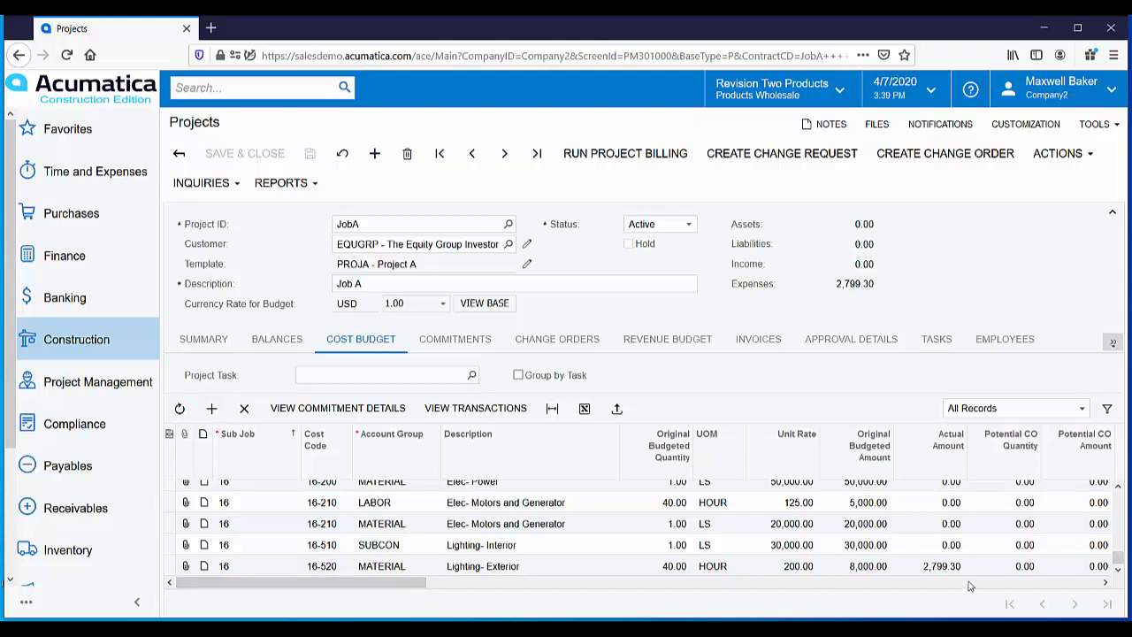
mouse_move(944, 577)
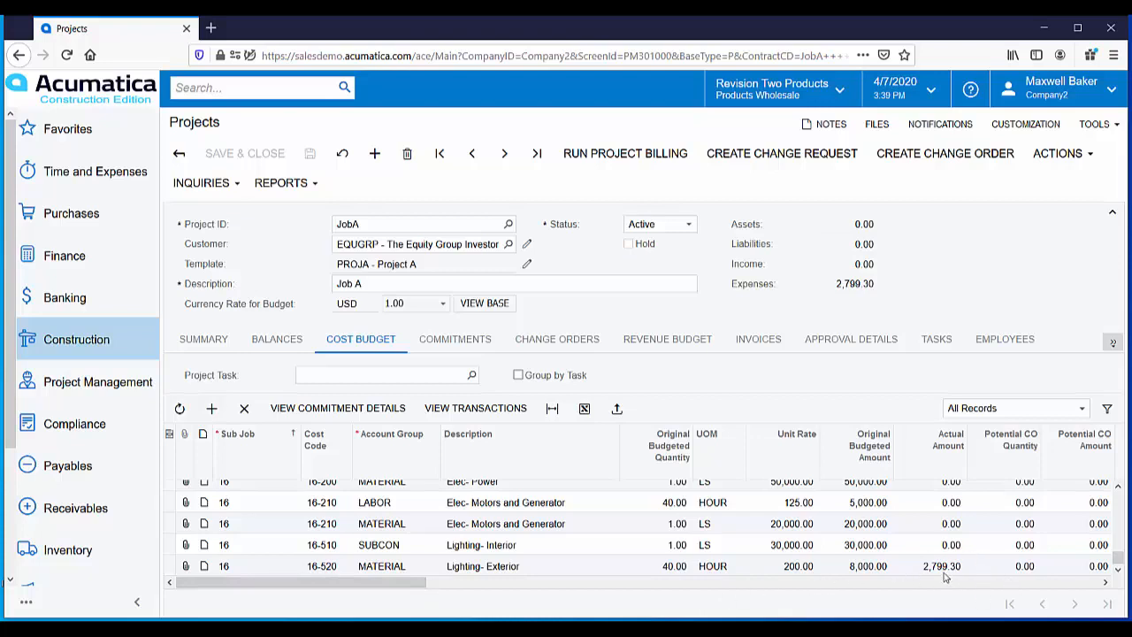